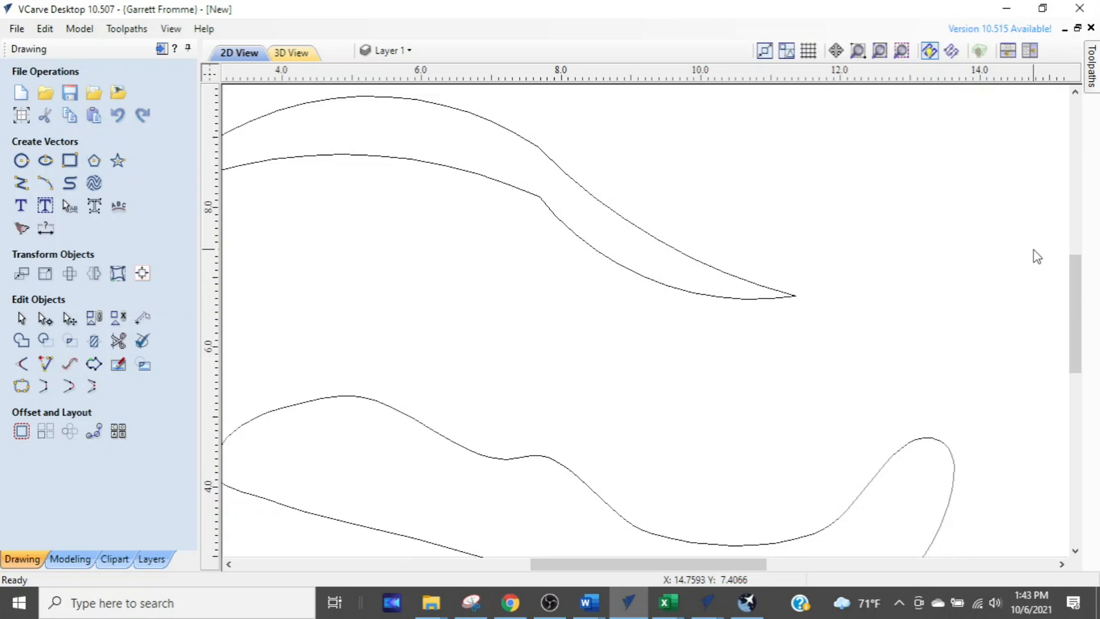
pyautogui.moveTo(625, 324)
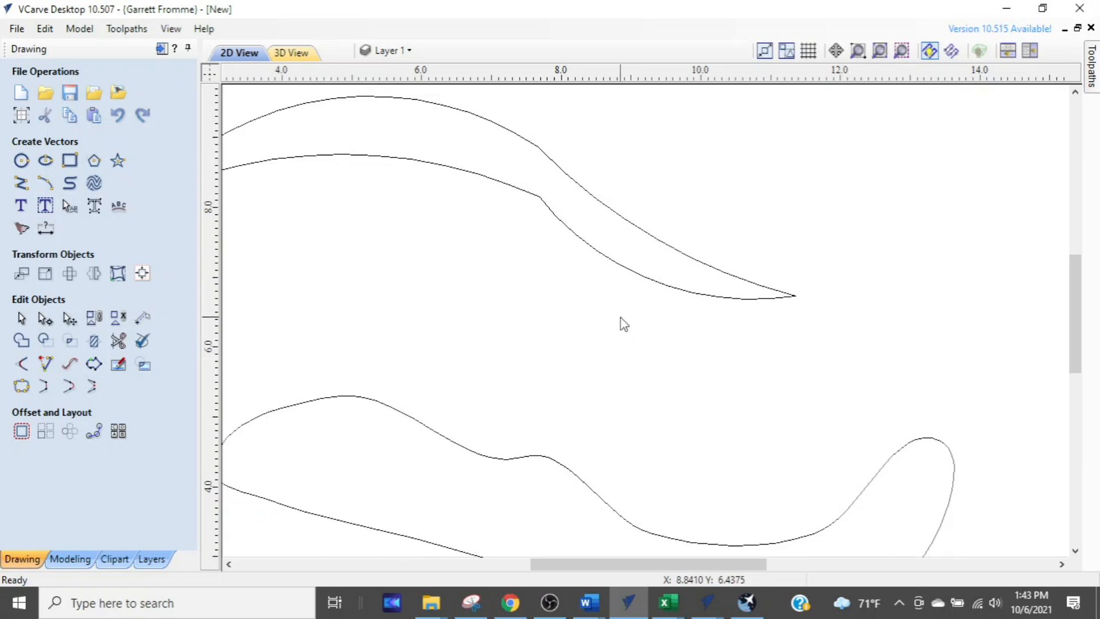
# Step: Zoom out the 2D View so both curved vector shapes are visible
pyautogui.scroll(-3)
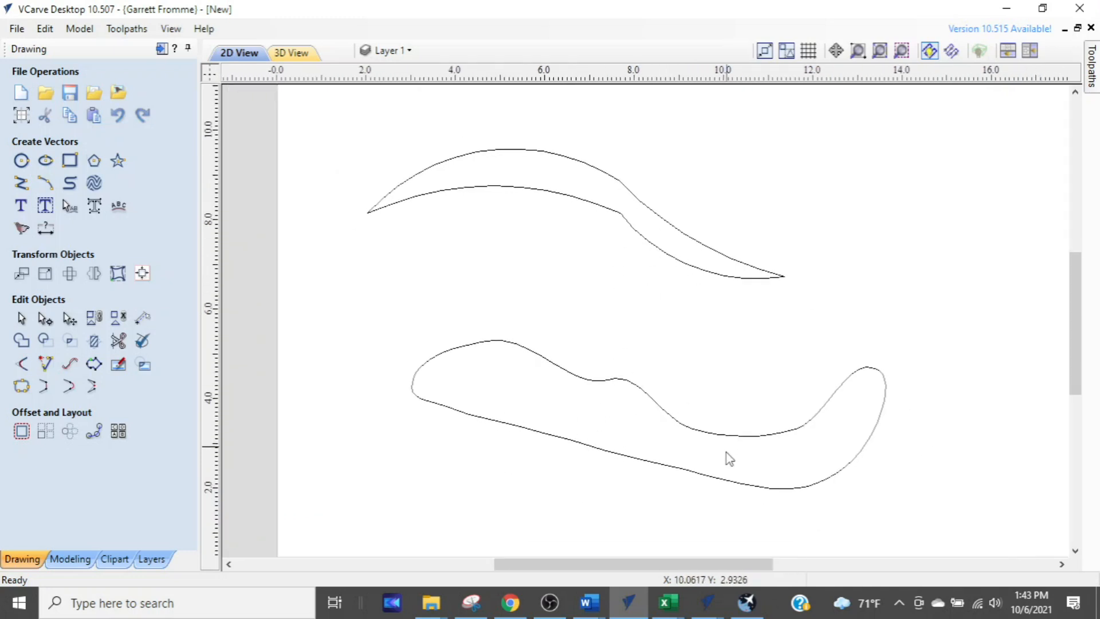
pyautogui.moveTo(496, 209)
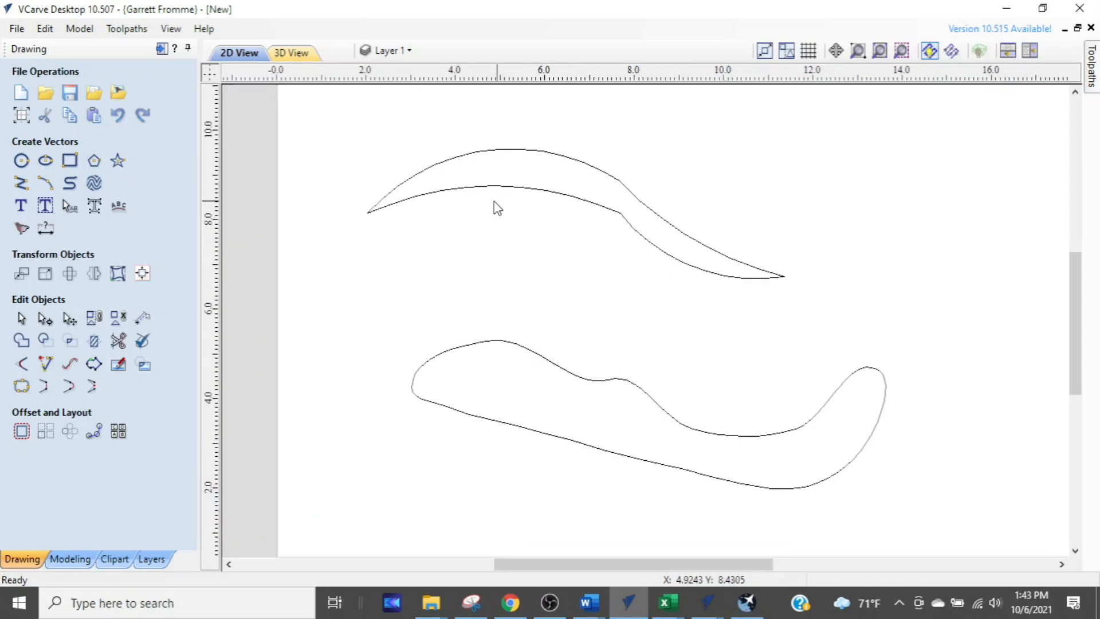
pyautogui.moveTo(523, 224)
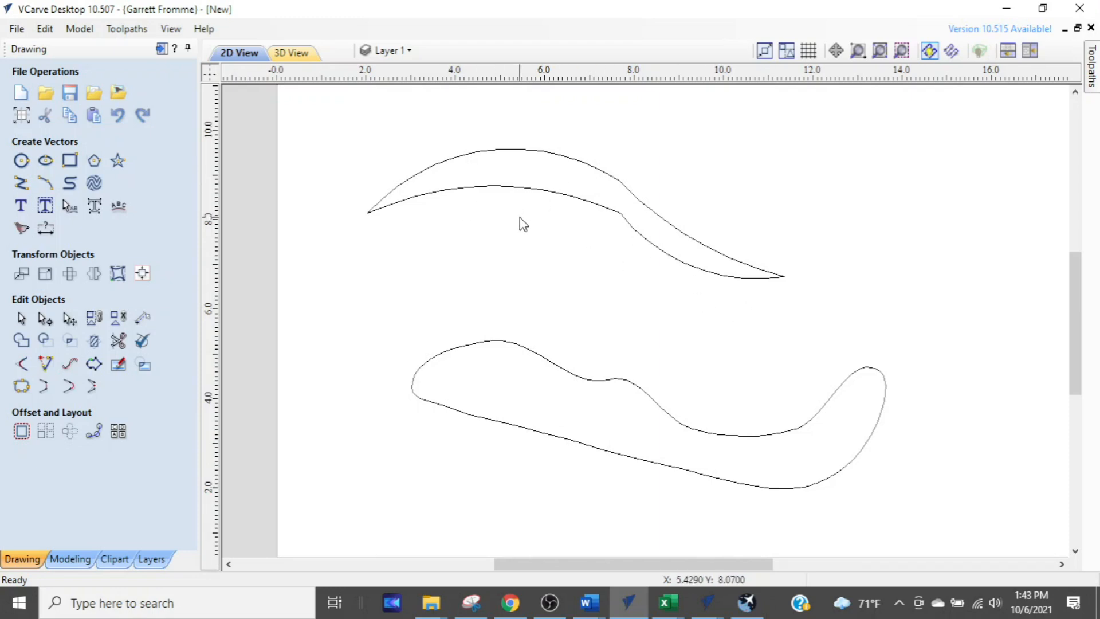
pyautogui.moveTo(558, 189)
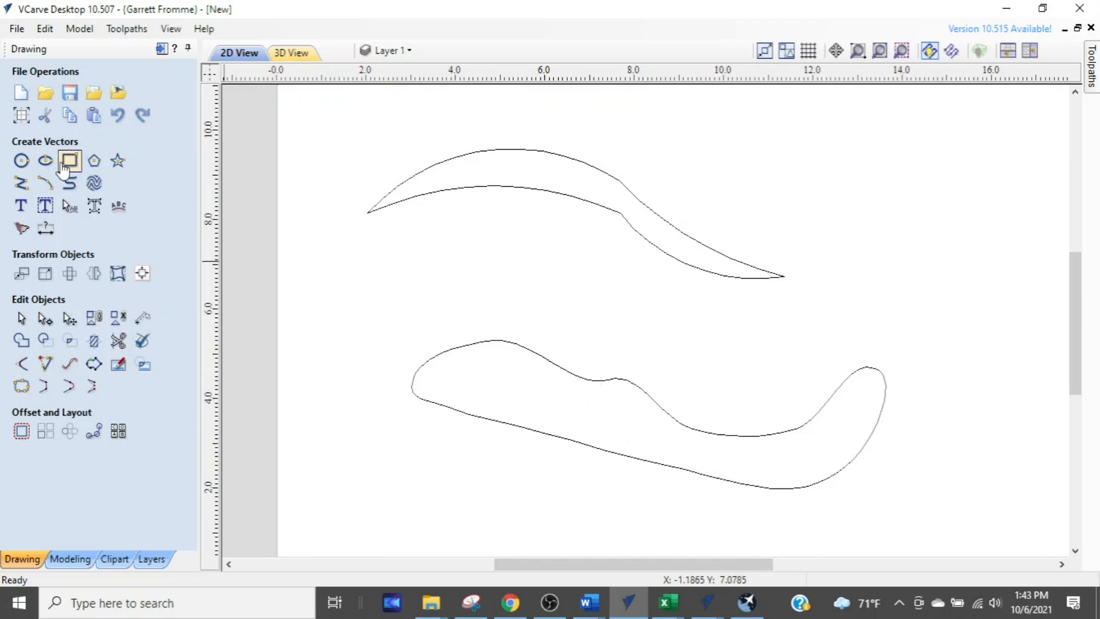
# Step: Place a 3.4-inch diameter circle in the upper right of the drawing
pyautogui.click(22, 161)
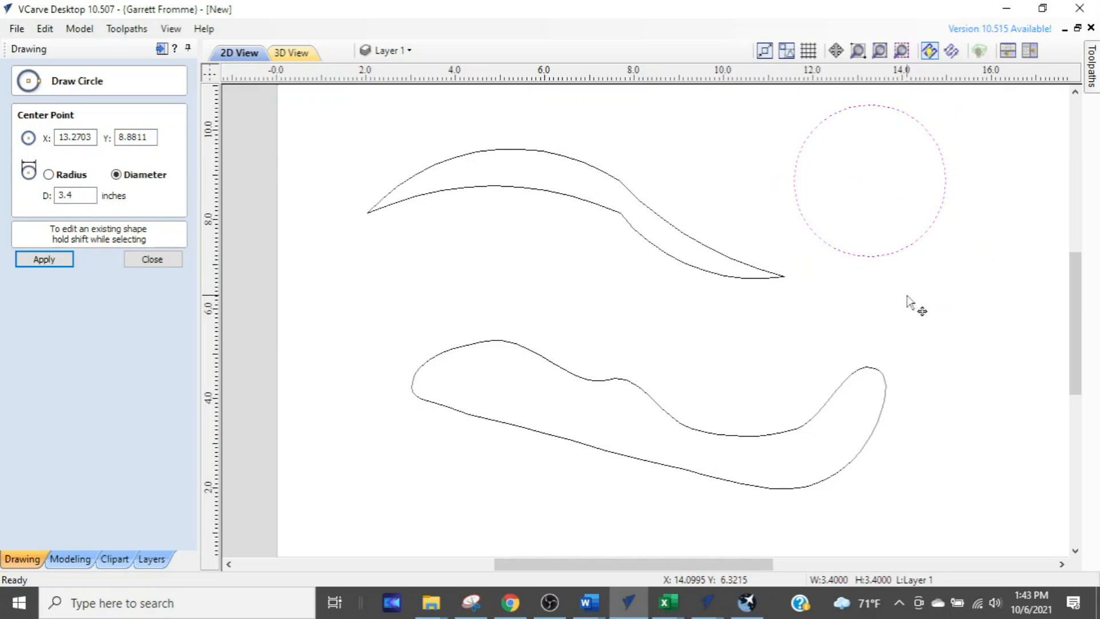
pyautogui.click(152, 259)
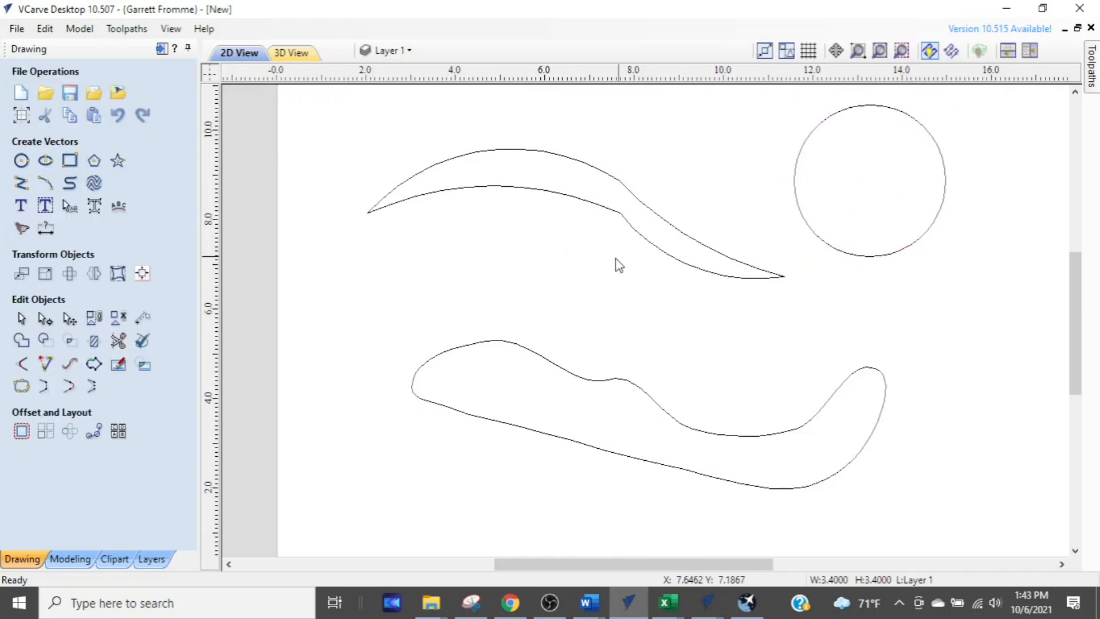
pyautogui.moveTo(610, 284)
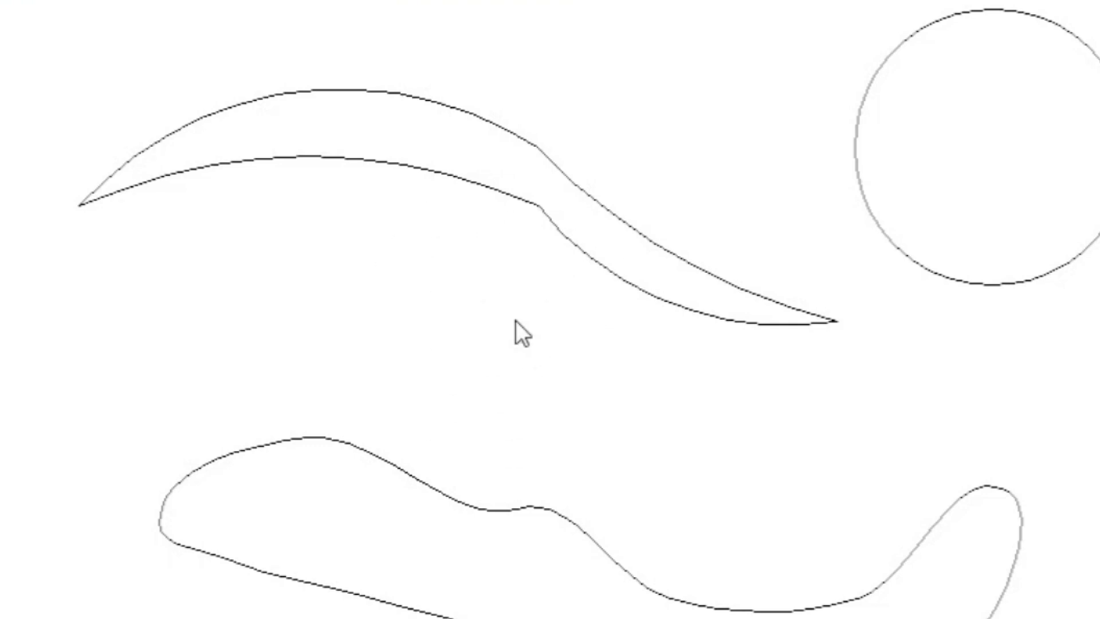
pyautogui.moveTo(583, 283)
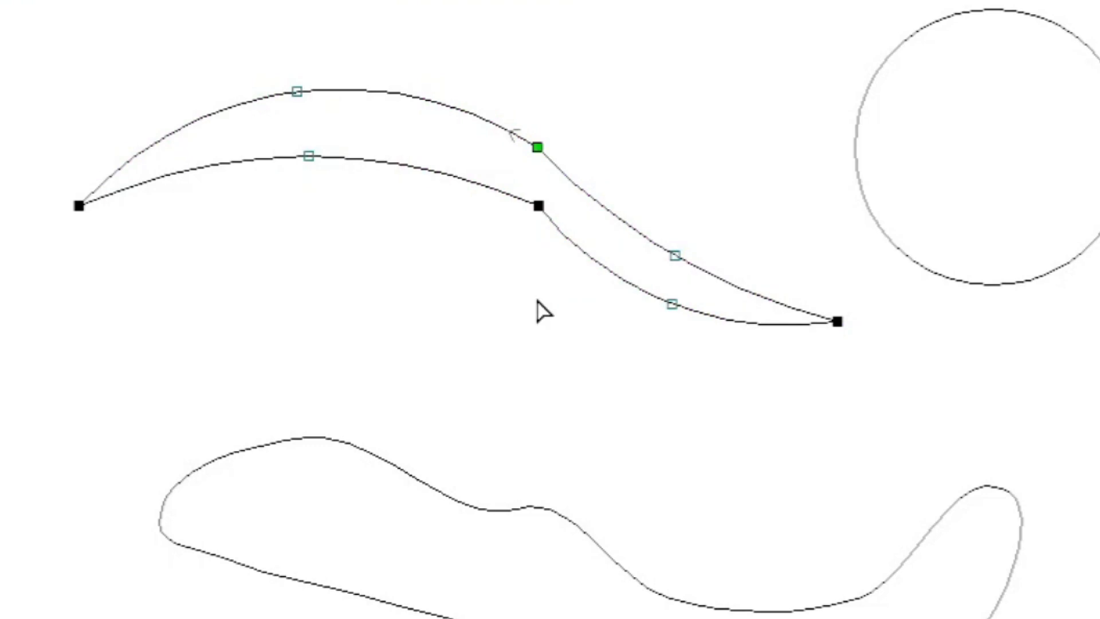
pyautogui.moveTo(512, 207)
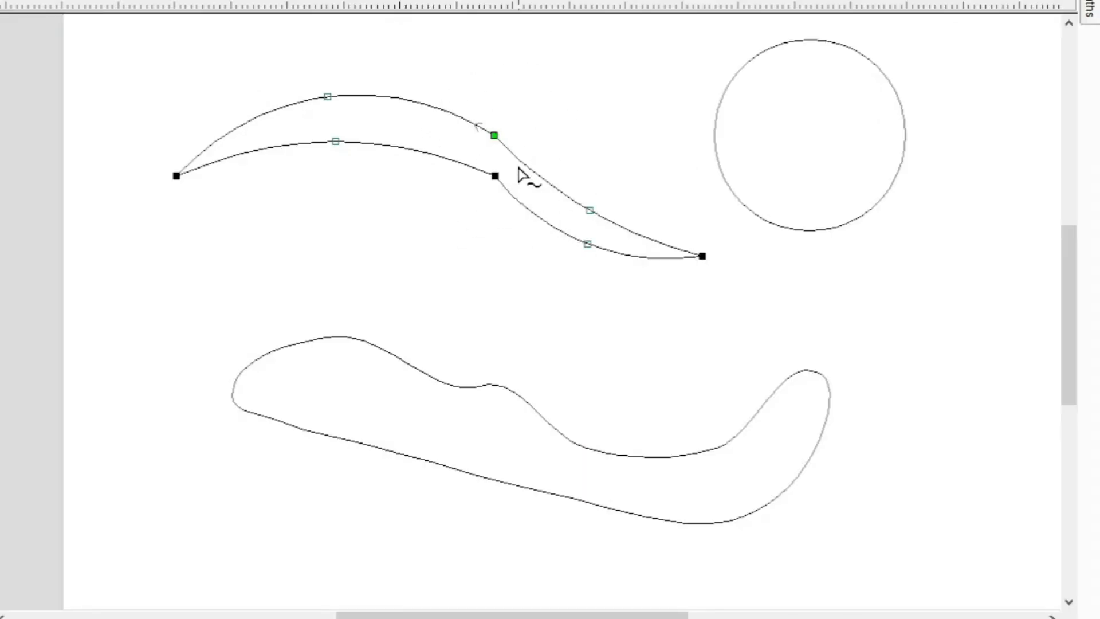
pyautogui.moveTo(533, 189)
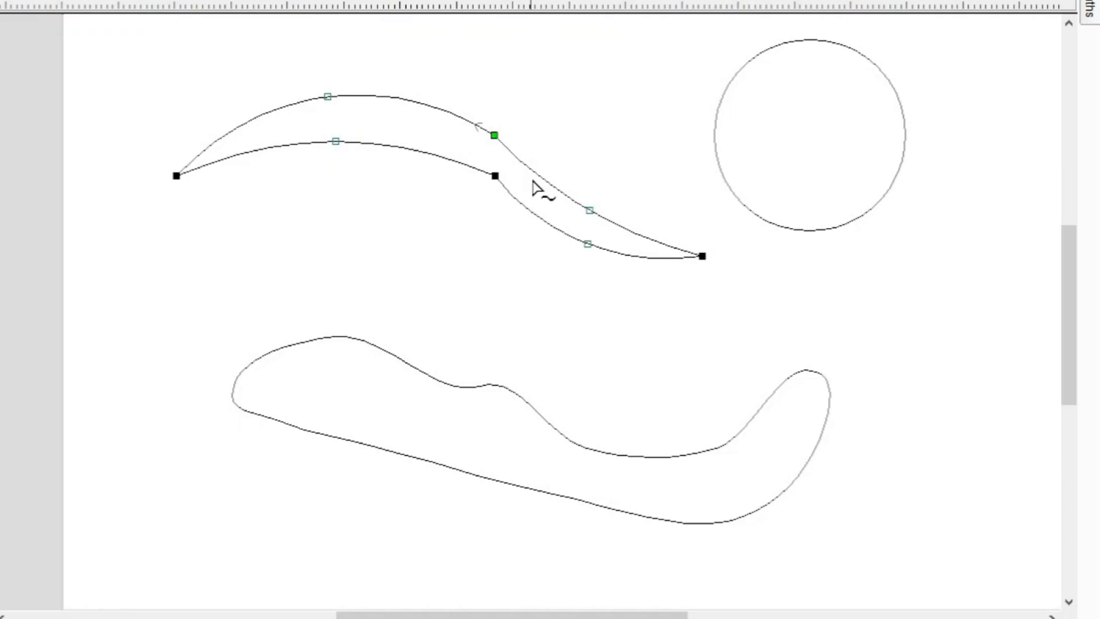
pyautogui.moveTo(516, 231)
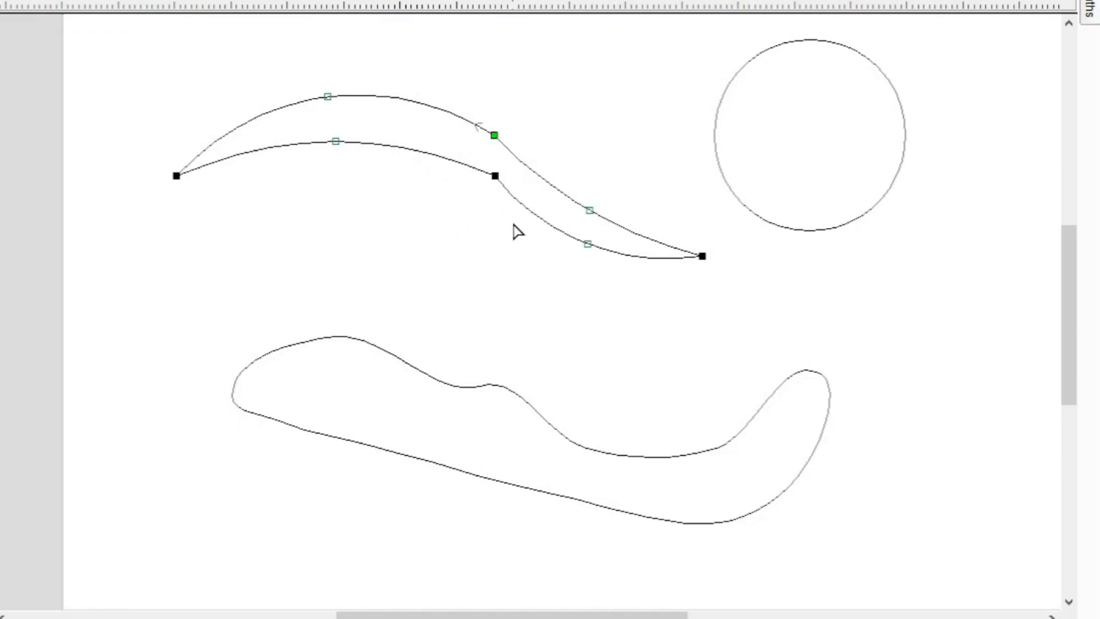
pyautogui.moveTo(182, 198)
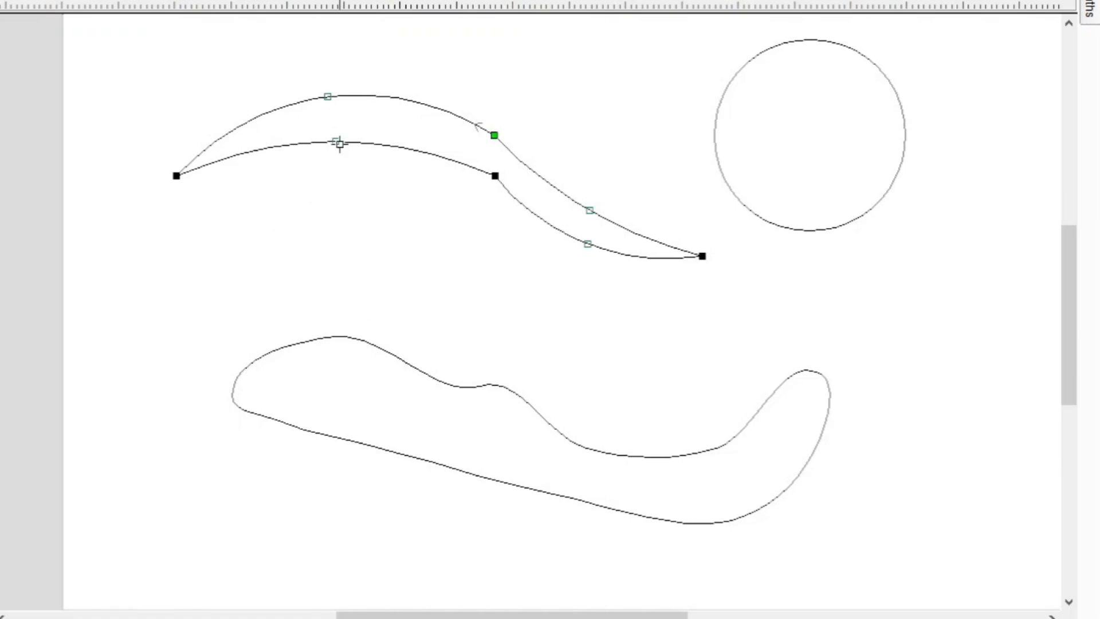
# Step: Drag the crescent's lower-curve control point downward so the edge bows into a lobe
pyautogui.moveTo(339, 144); pyautogui.dragTo(336, 219)
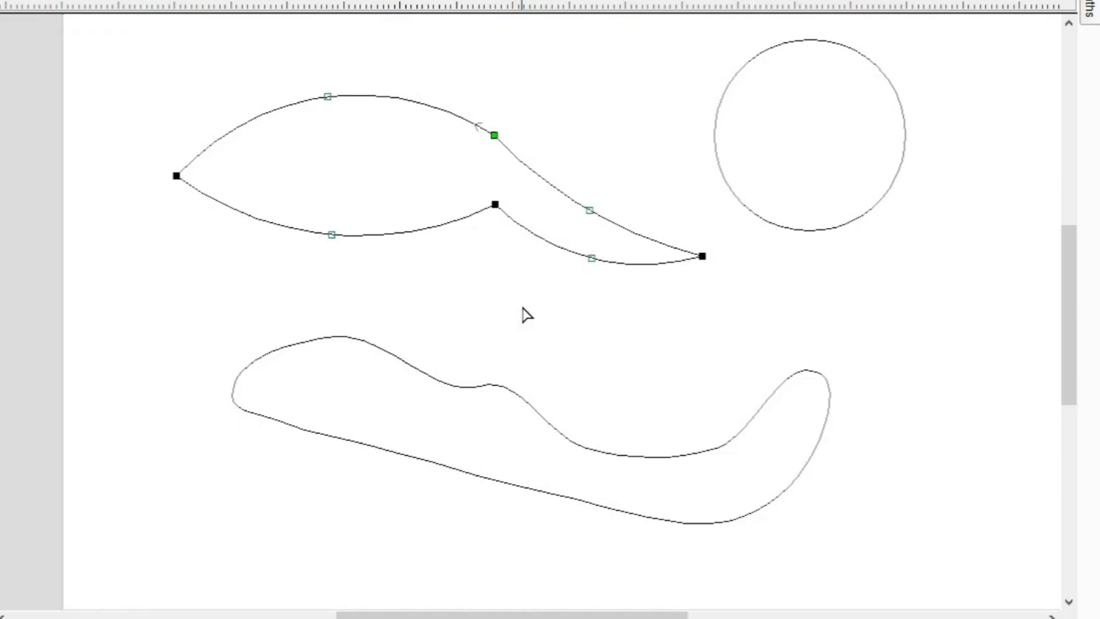
pyautogui.moveTo(513, 296)
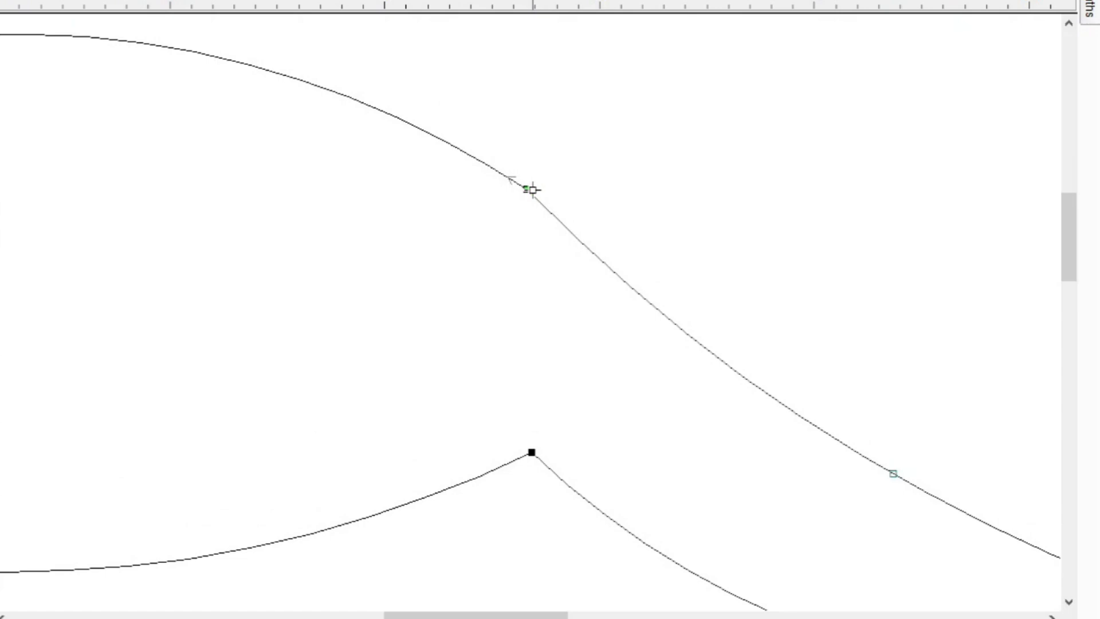
# Step: Select the upper-edge bend node and its right-hand control handle to curve the straight span
pyautogui.click(528, 190)
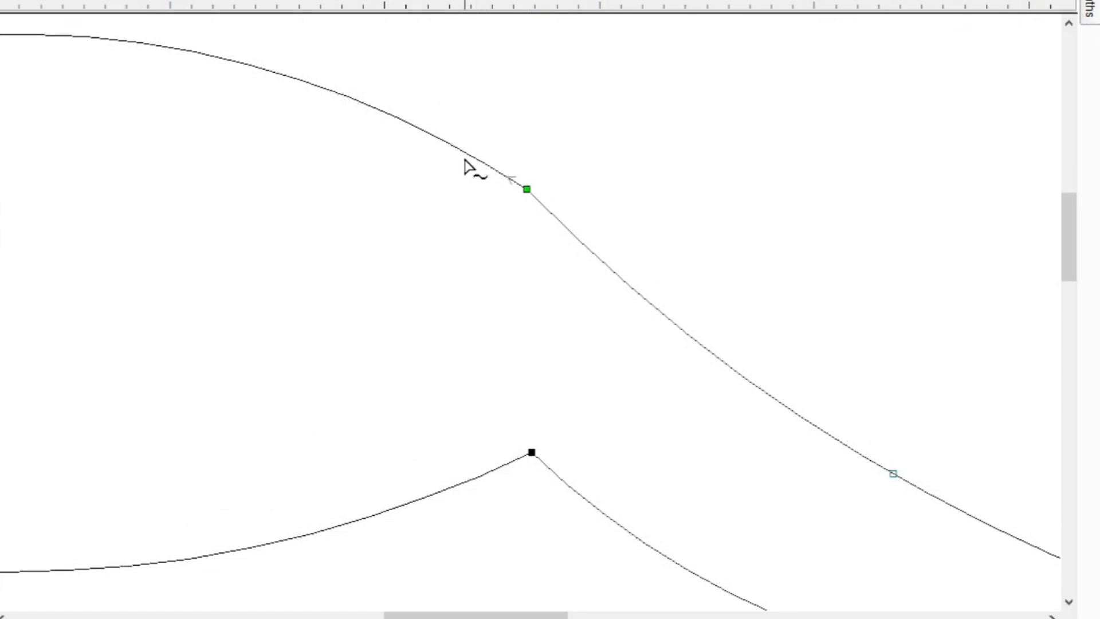
pyautogui.moveTo(535, 220)
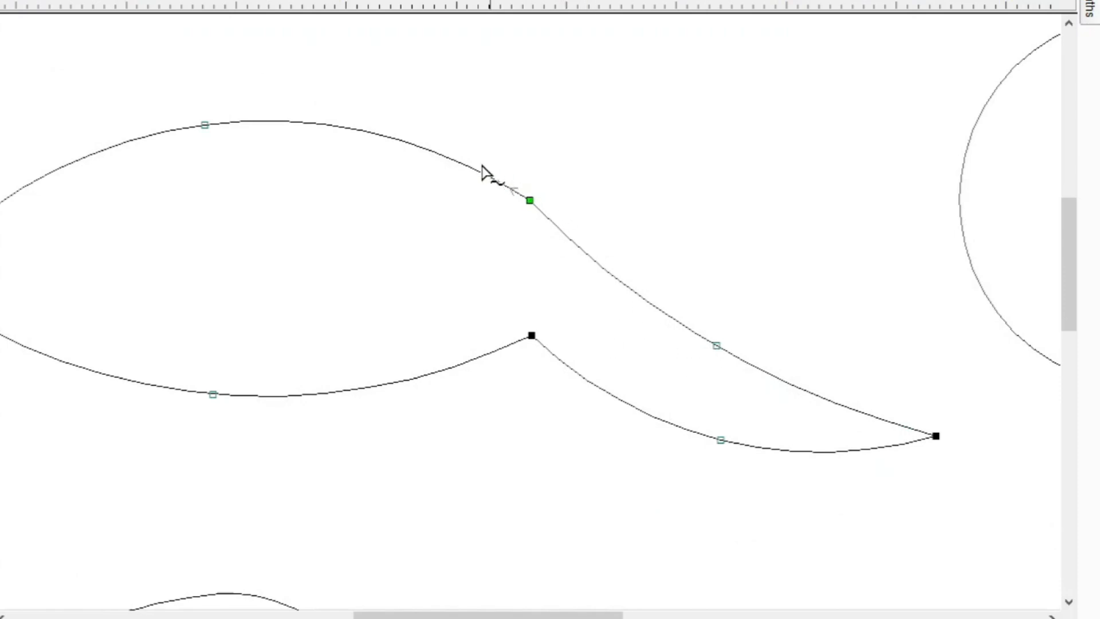
pyautogui.moveTo(463, 181)
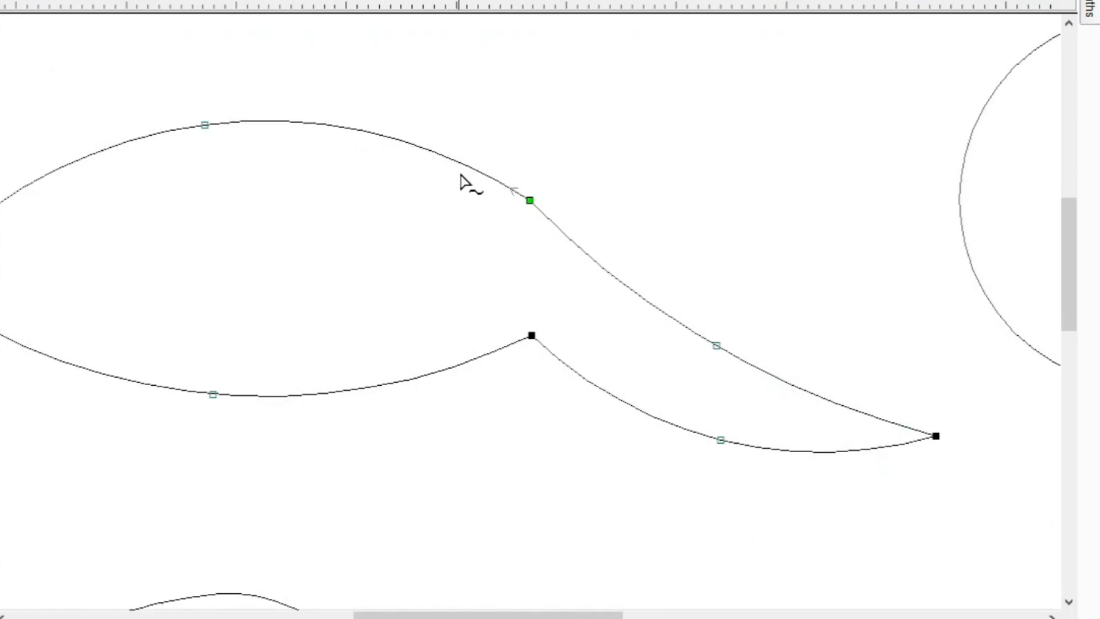
pyautogui.moveTo(649, 314)
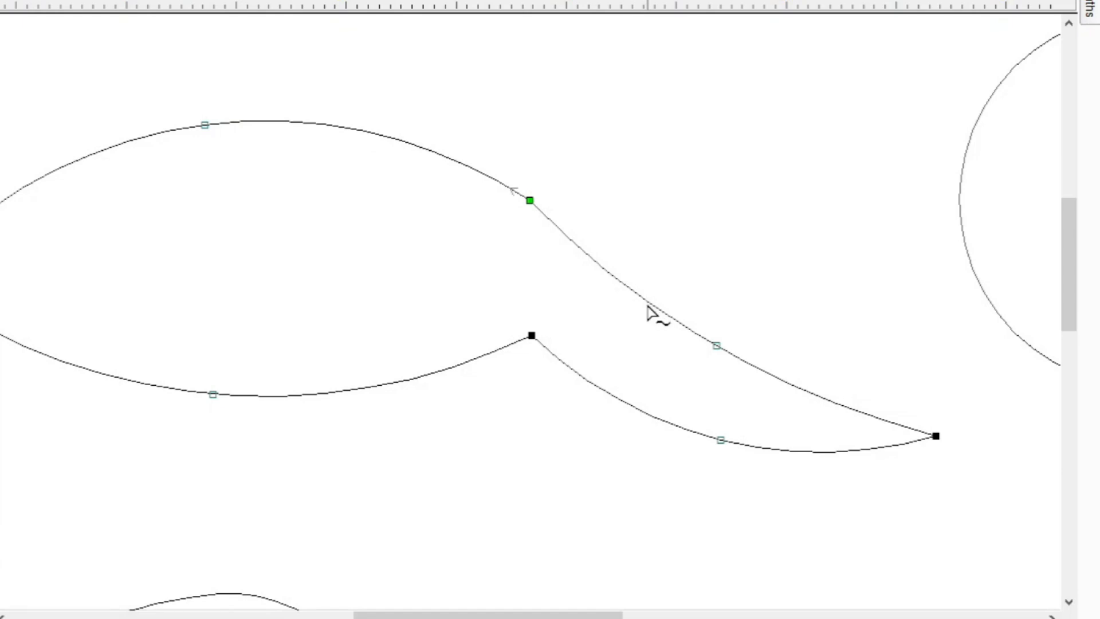
pyautogui.moveTo(632, 355)
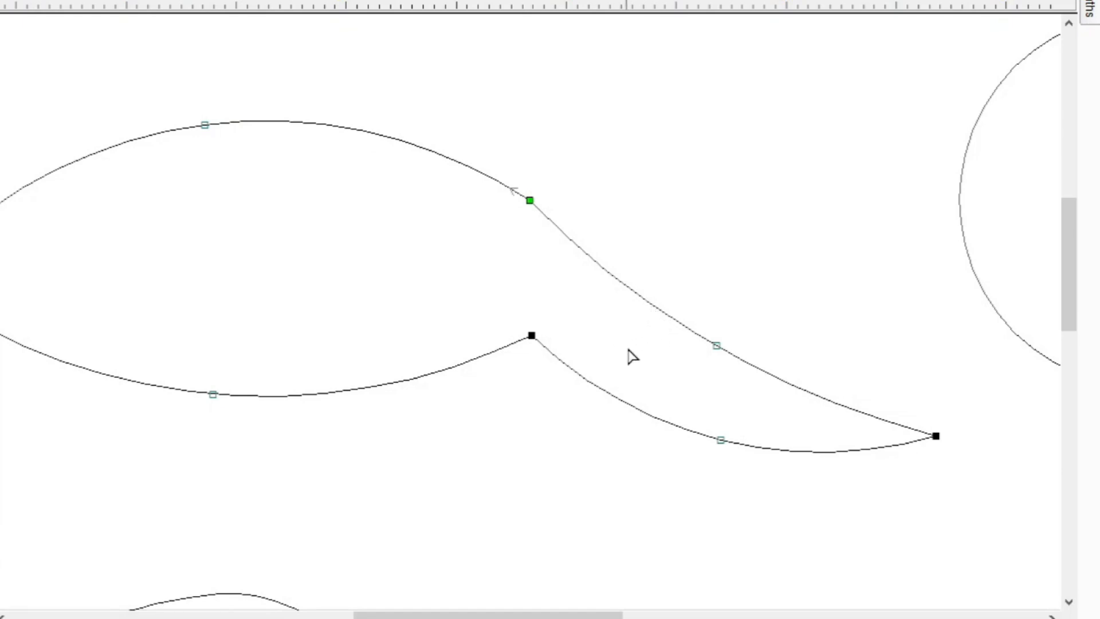
pyautogui.moveTo(718, 350)
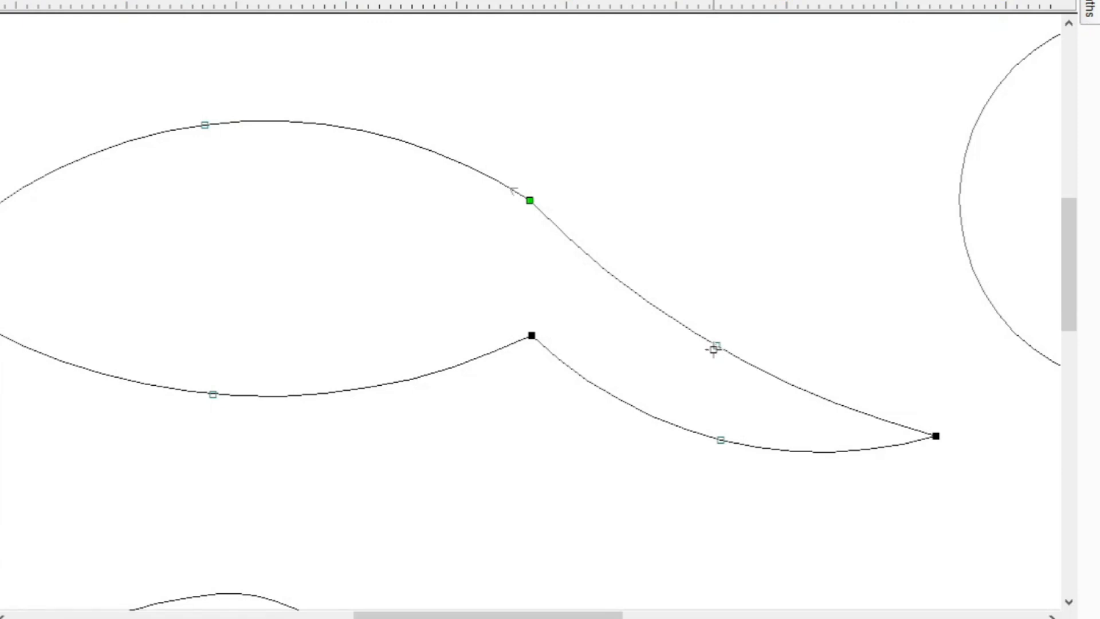
pyautogui.click(717, 349)
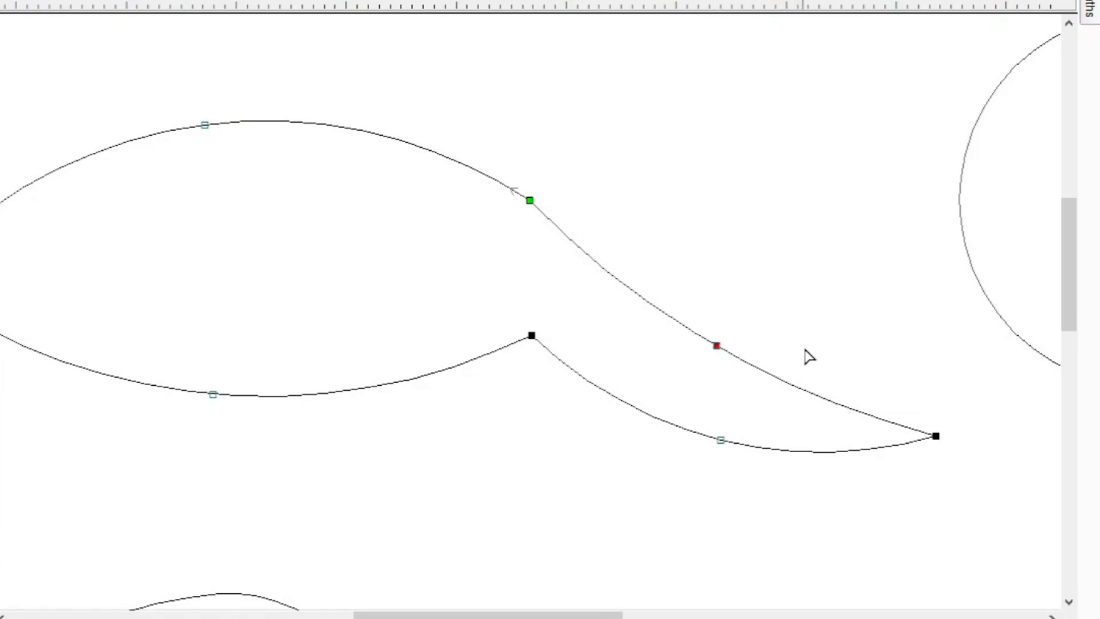
pyautogui.moveTo(847, 363)
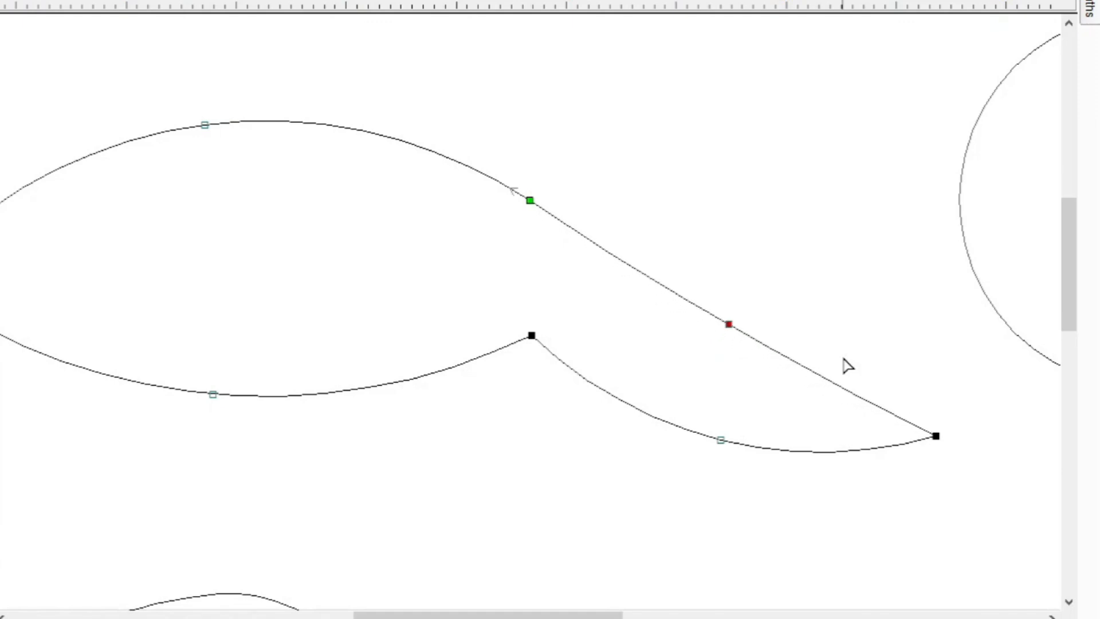
pyautogui.moveTo(651, 354)
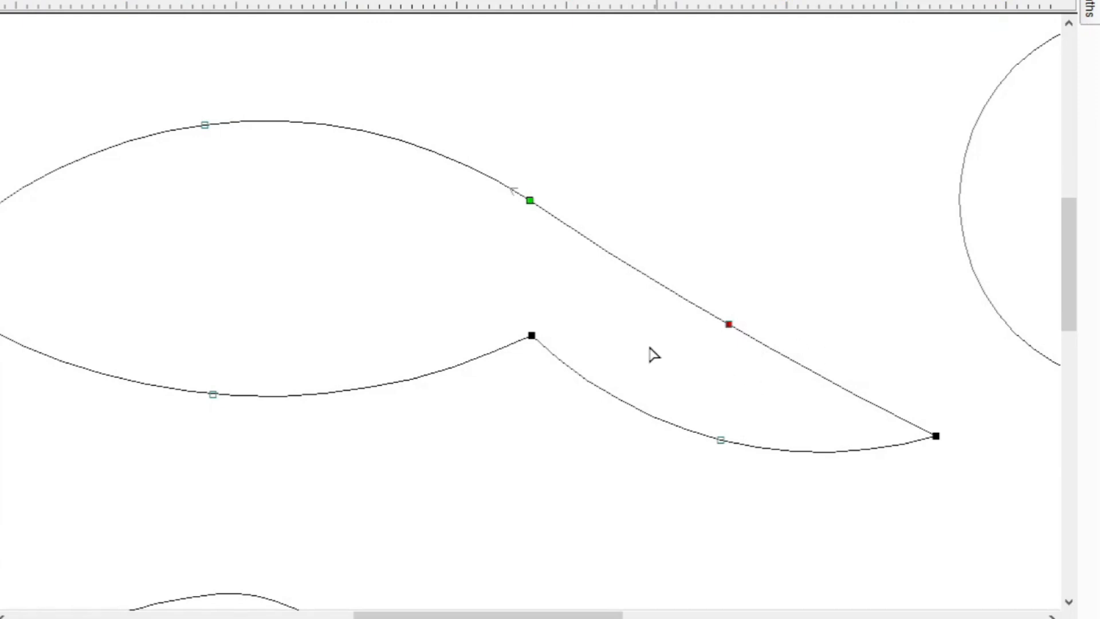
pyautogui.moveTo(544, 218)
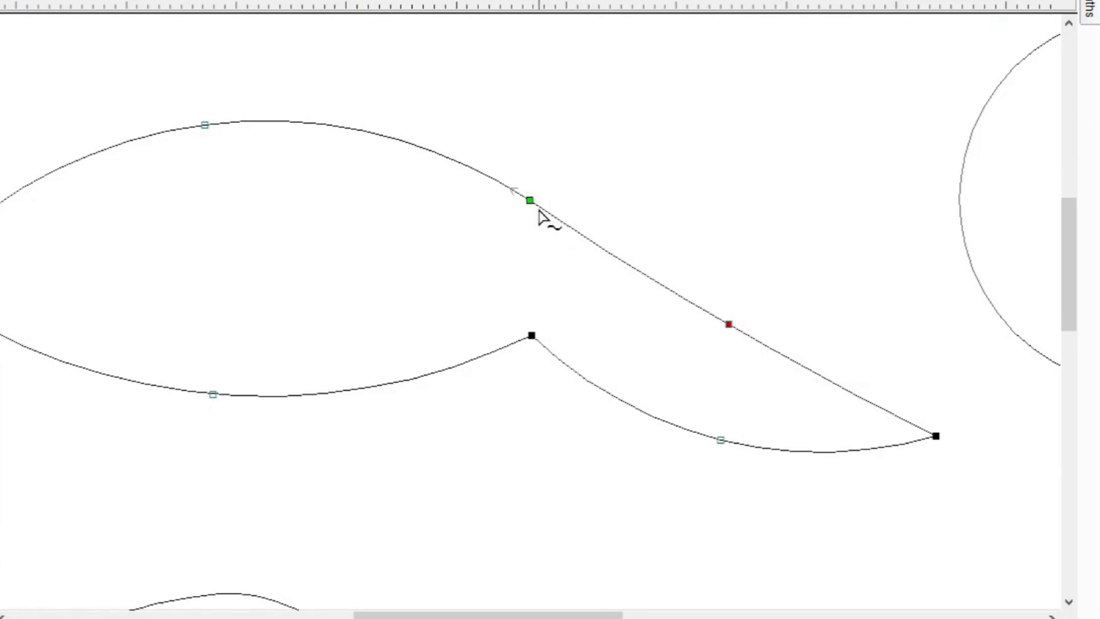
pyautogui.moveTo(973, 467)
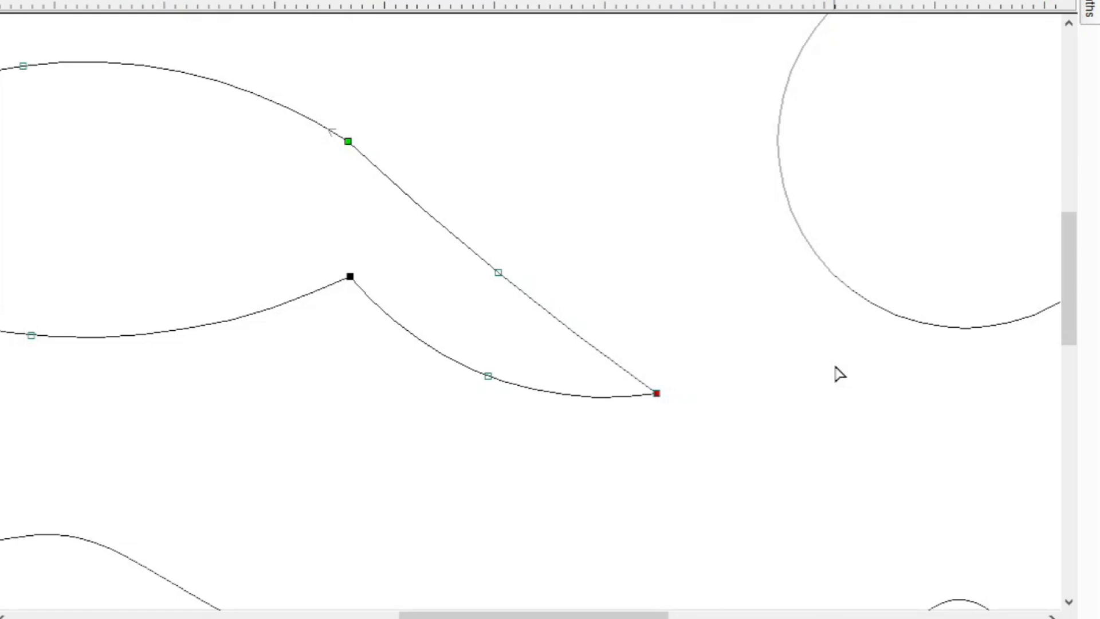
pyautogui.moveTo(668, 383)
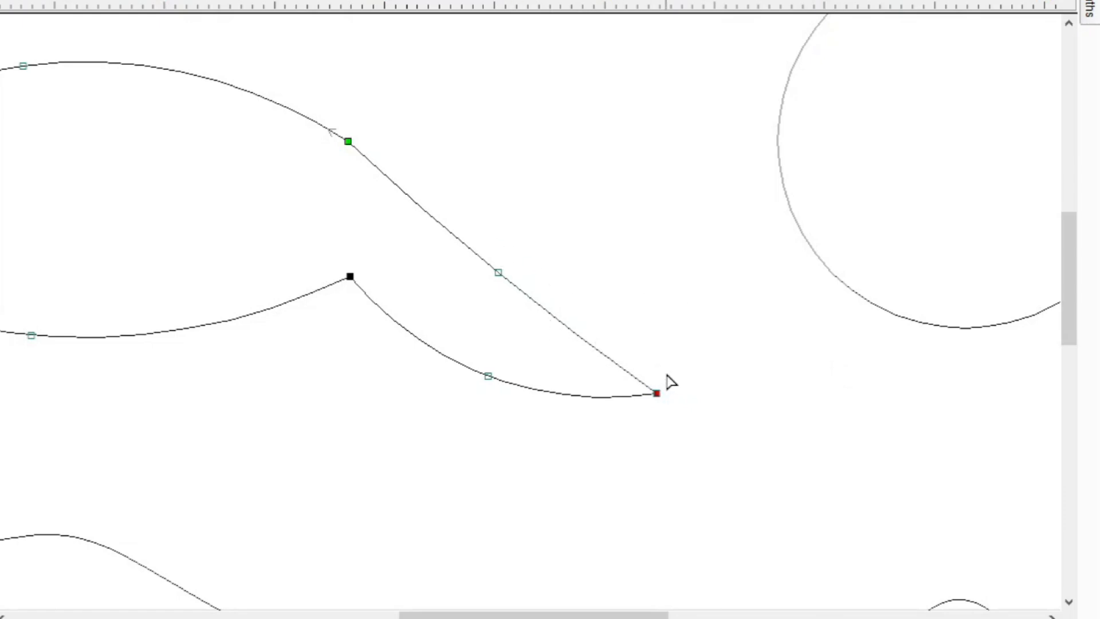
pyautogui.moveTo(528, 297)
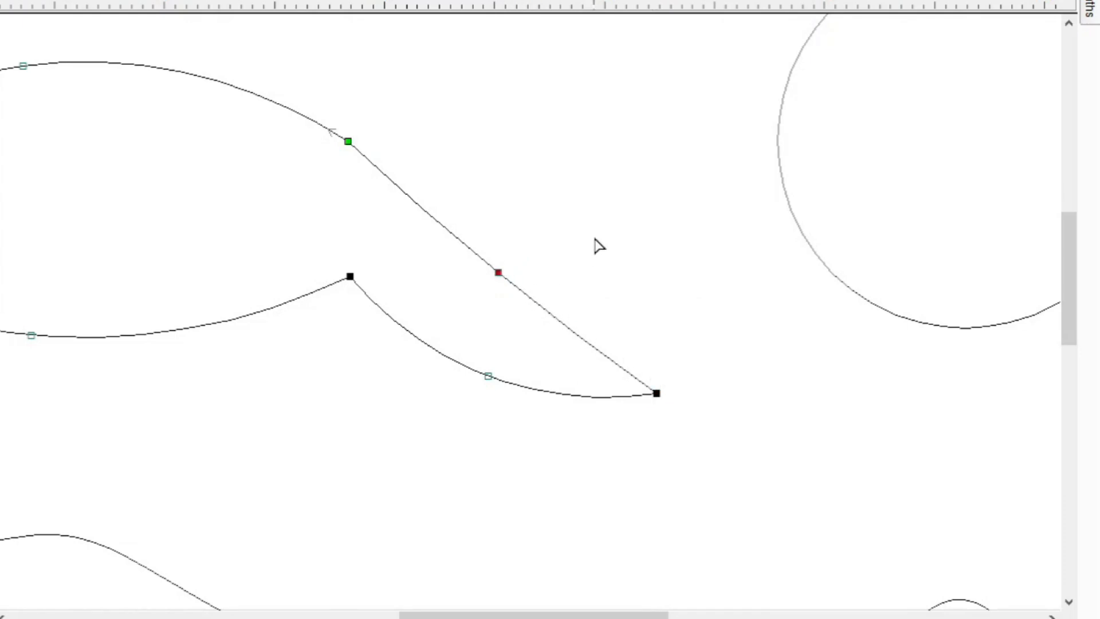
pyautogui.moveTo(520, 269)
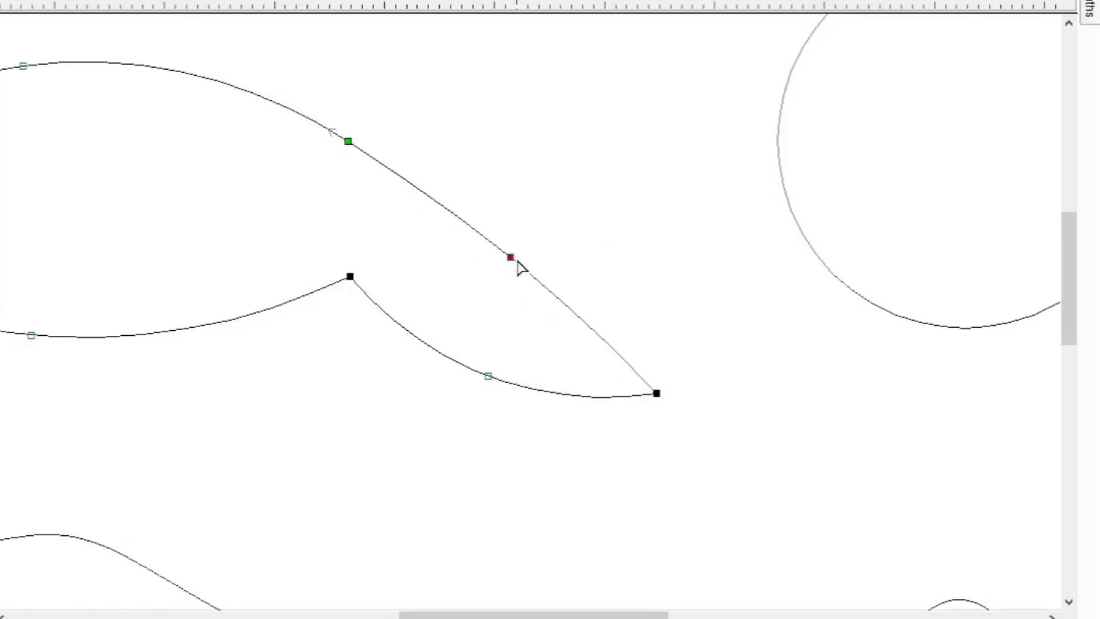
pyautogui.moveTo(412, 298)
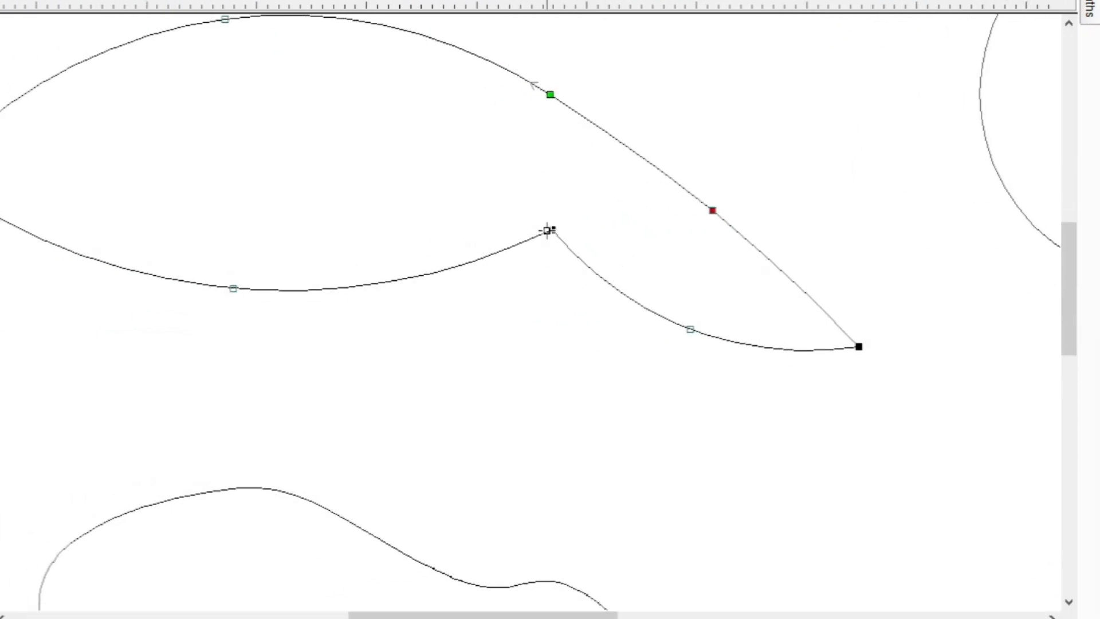
# Step: Lift the lower curve's control point upward to narrow the shape into a thin crescent
pyautogui.click(551, 231)
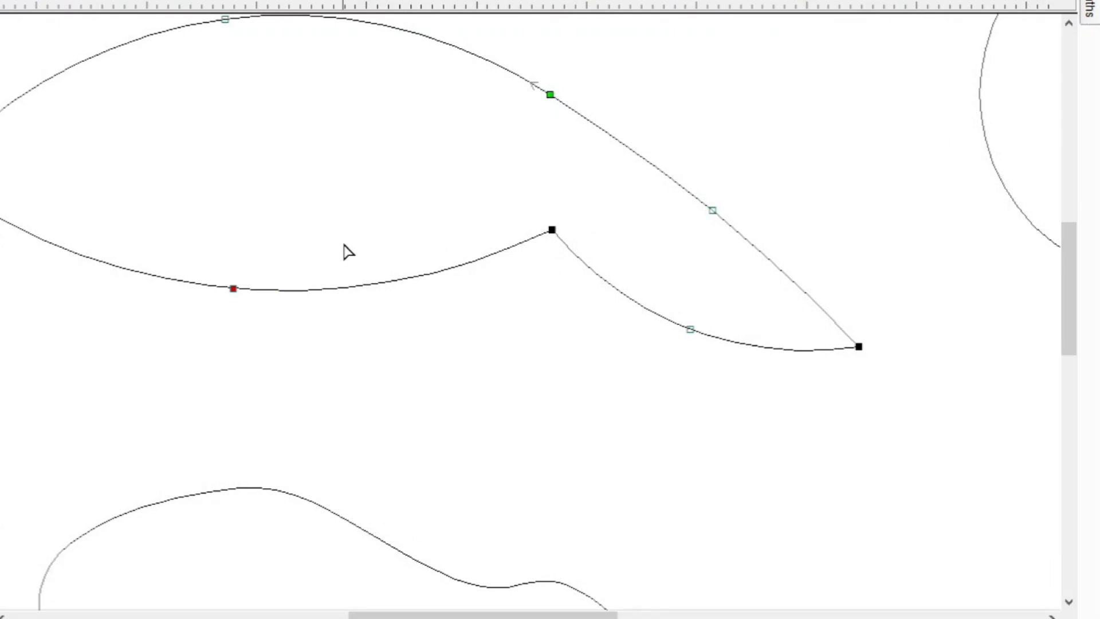
pyautogui.moveTo(280, 283)
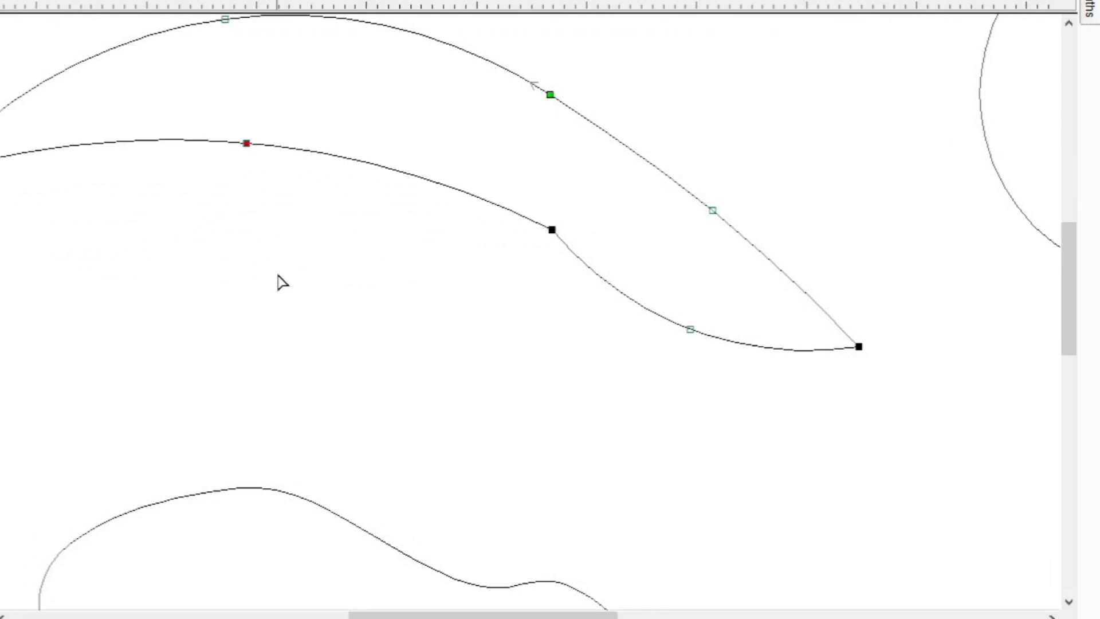
pyautogui.moveTo(247, 142); pyautogui.dragTo(248, 106)
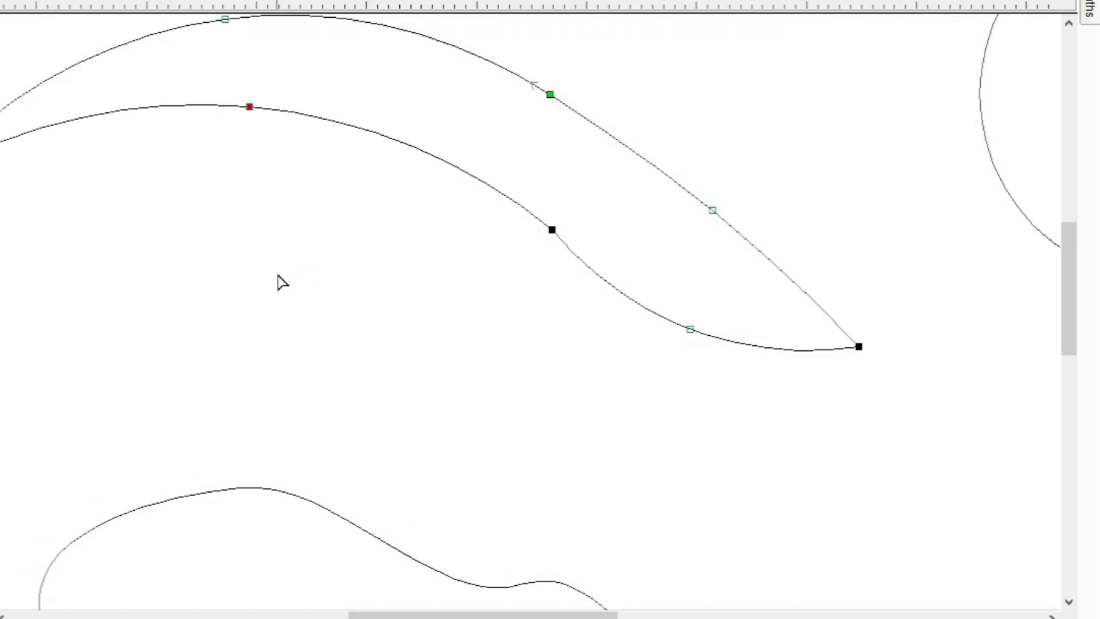
pyautogui.moveTo(249, 107); pyautogui.dragTo(248, 92)
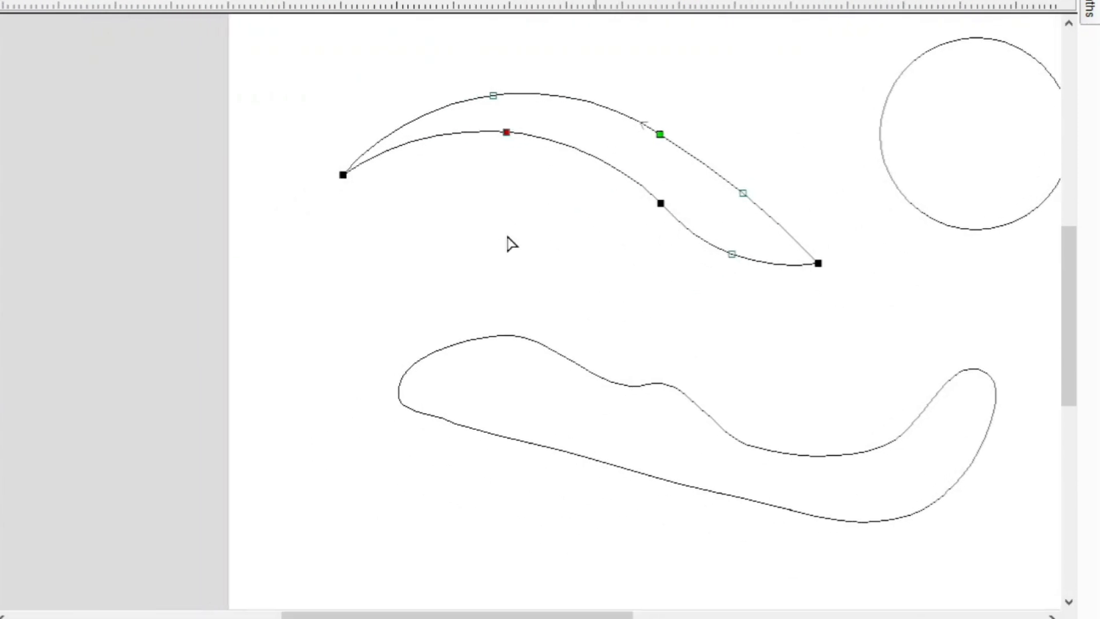
pyautogui.moveTo(645, 399)
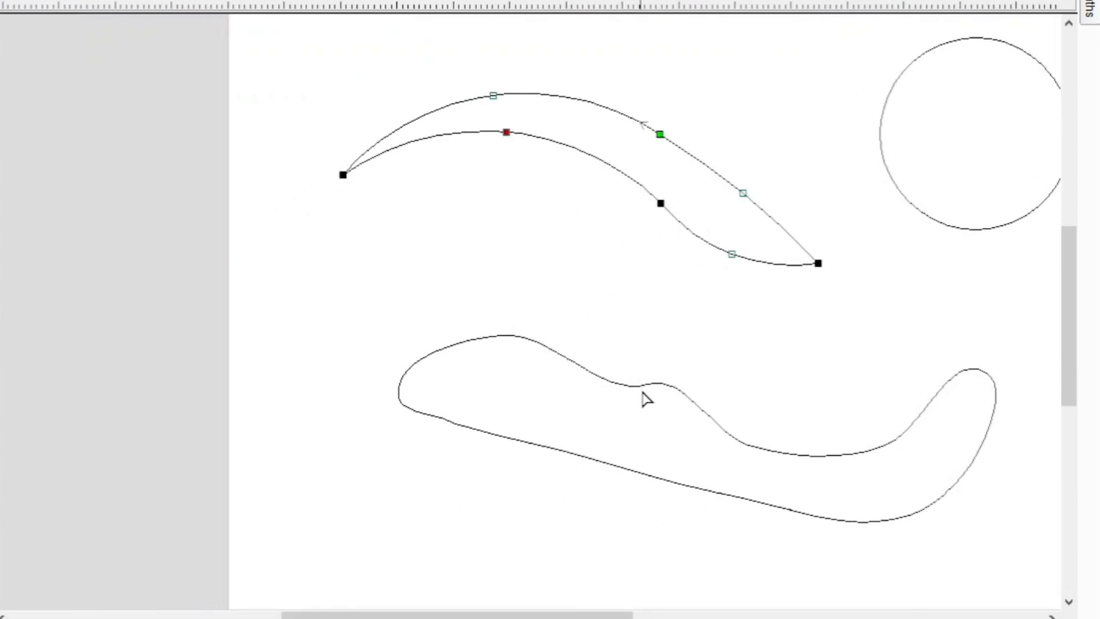
pyautogui.moveTo(680, 174)
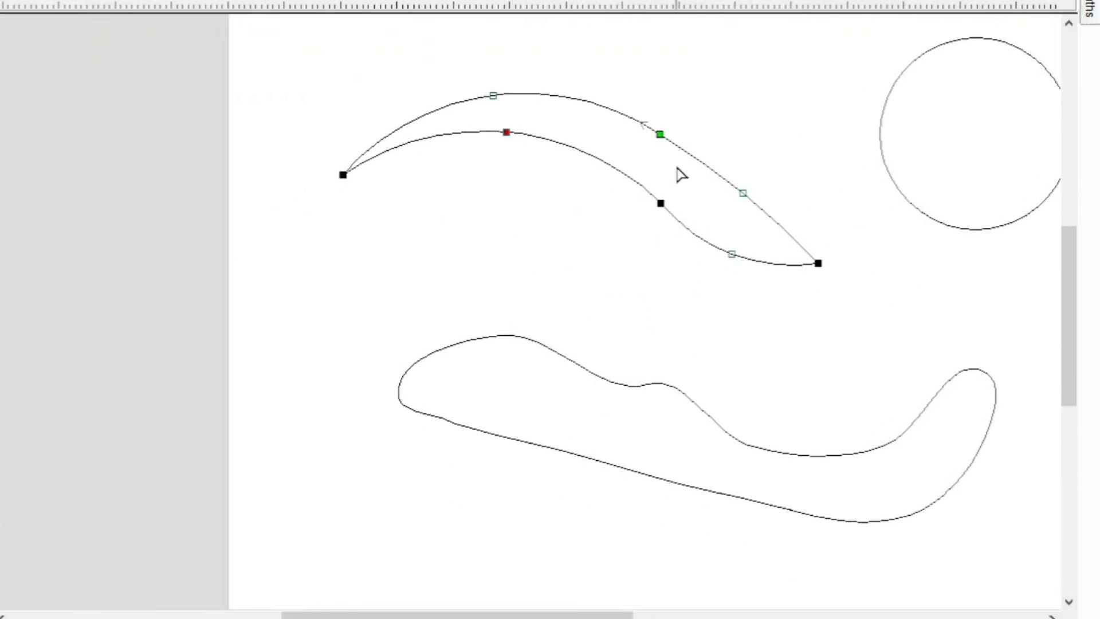
pyautogui.moveTo(701, 251)
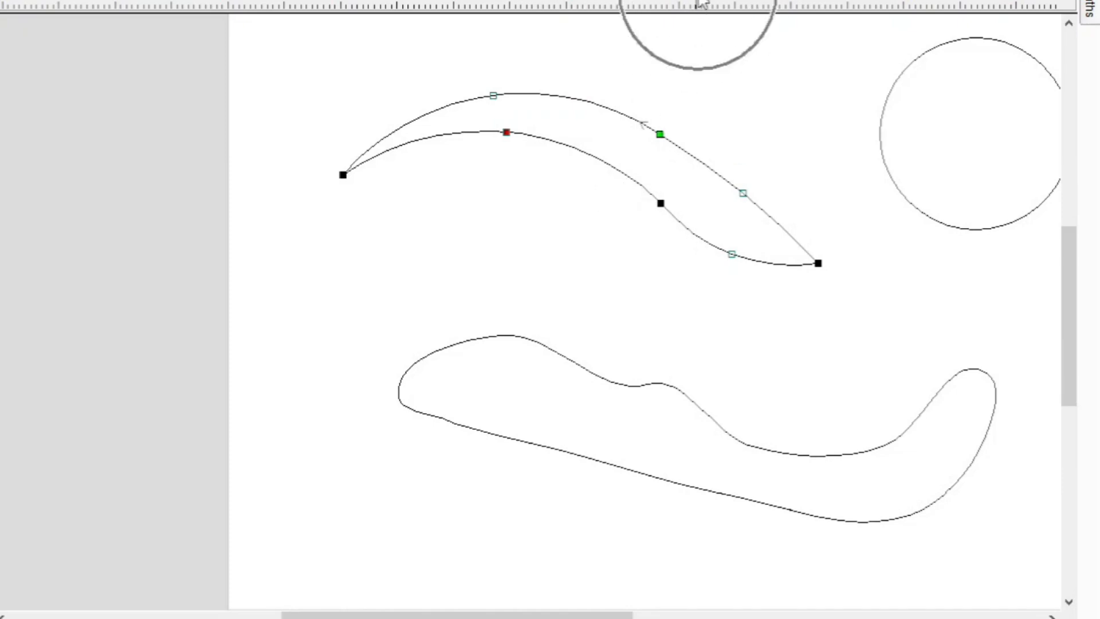
# Step: Select the middle top node of the long lower shape and sink it into a gentle dip
pyautogui.scroll(-3)
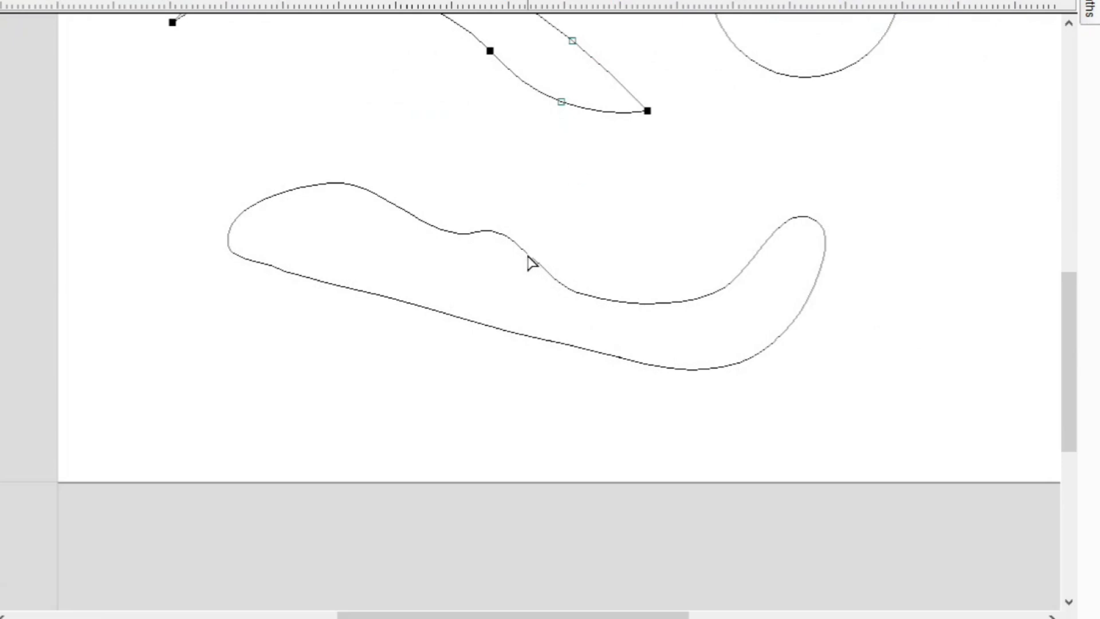
pyautogui.moveTo(526, 255)
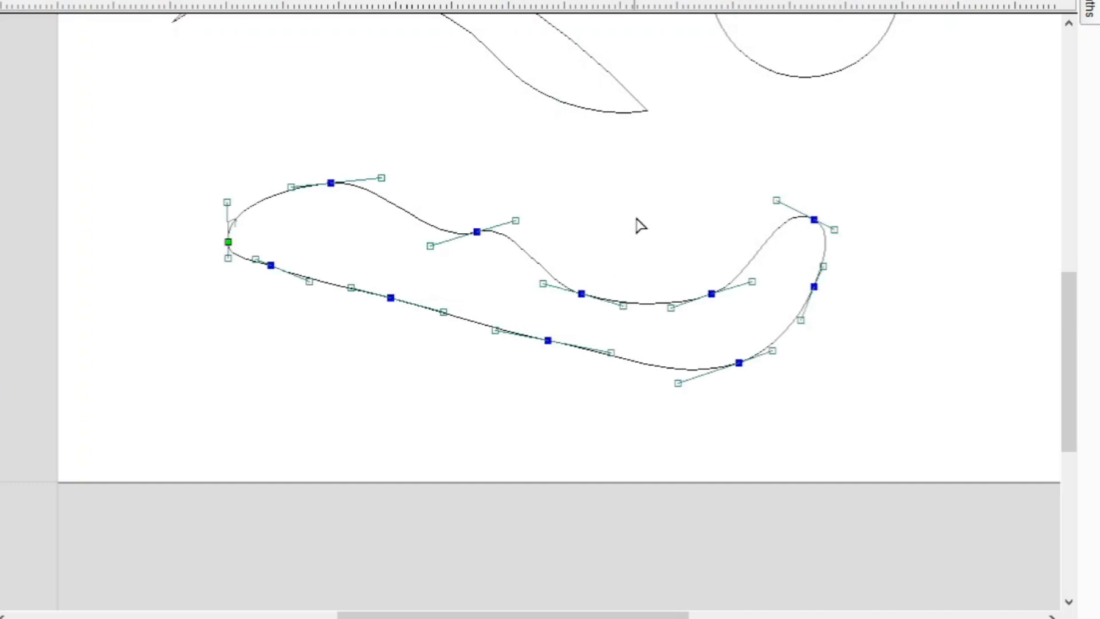
pyautogui.moveTo(481, 286)
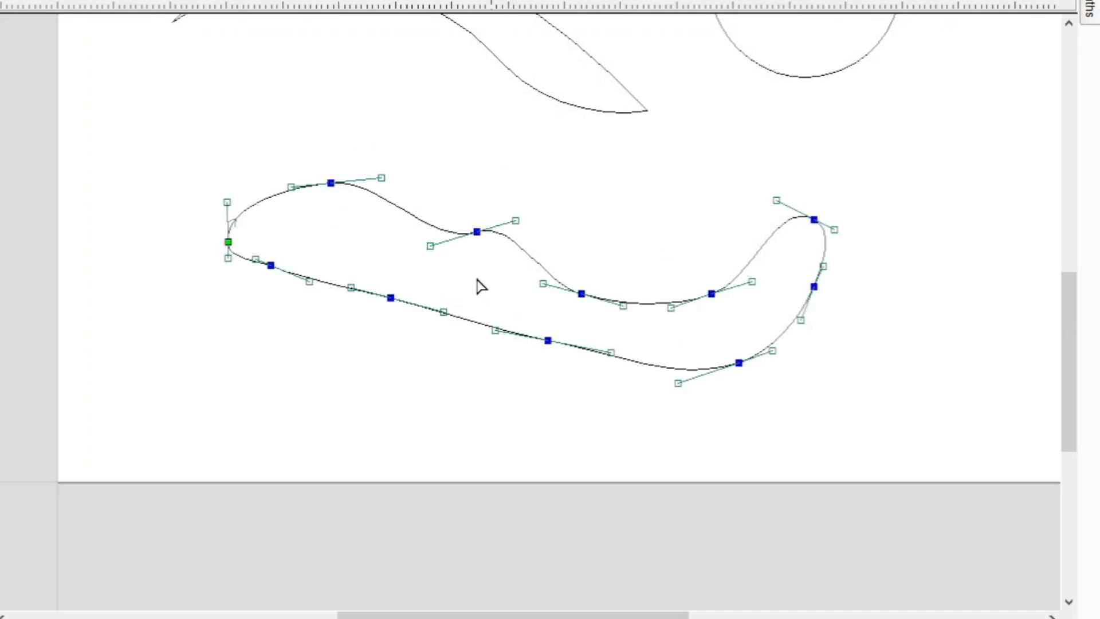
pyautogui.scroll(3)
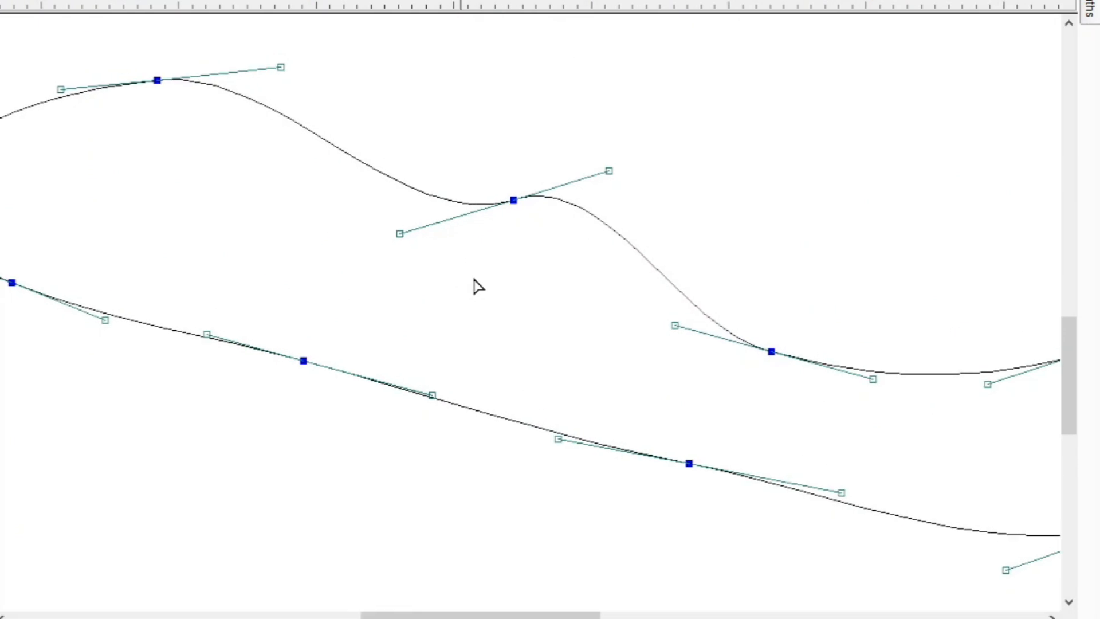
pyautogui.scroll(-3)
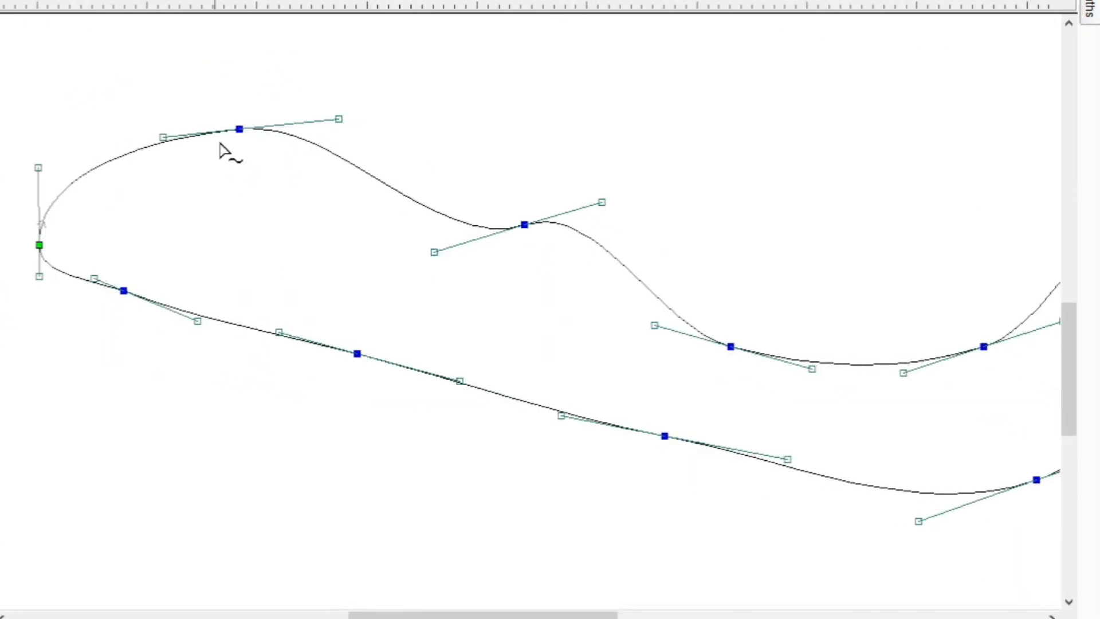
pyautogui.moveTo(469, 235)
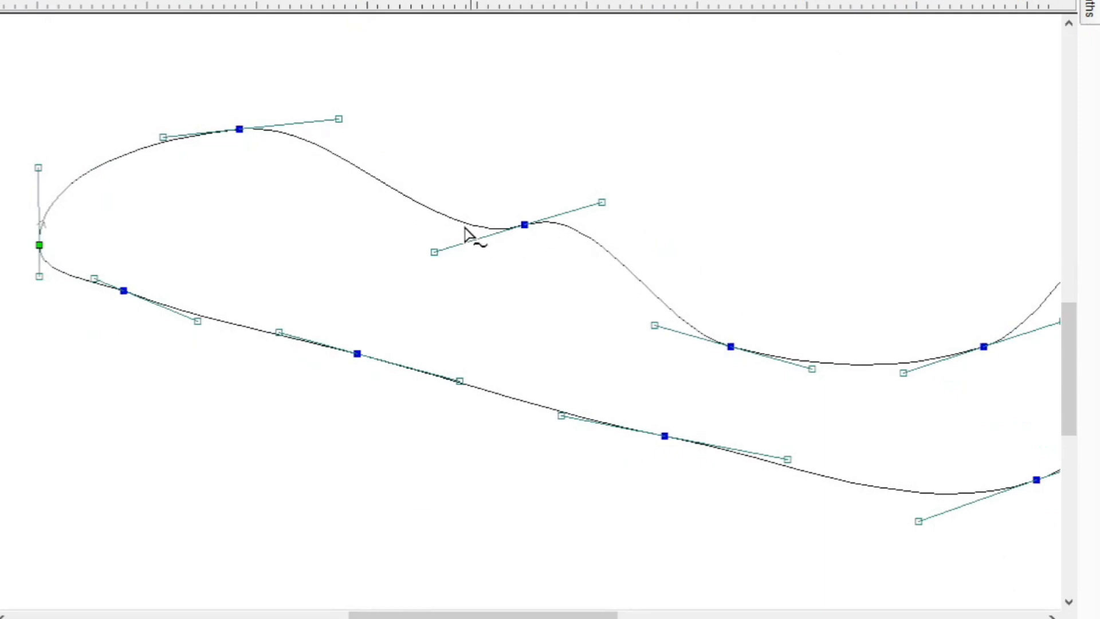
pyautogui.moveTo(493, 242)
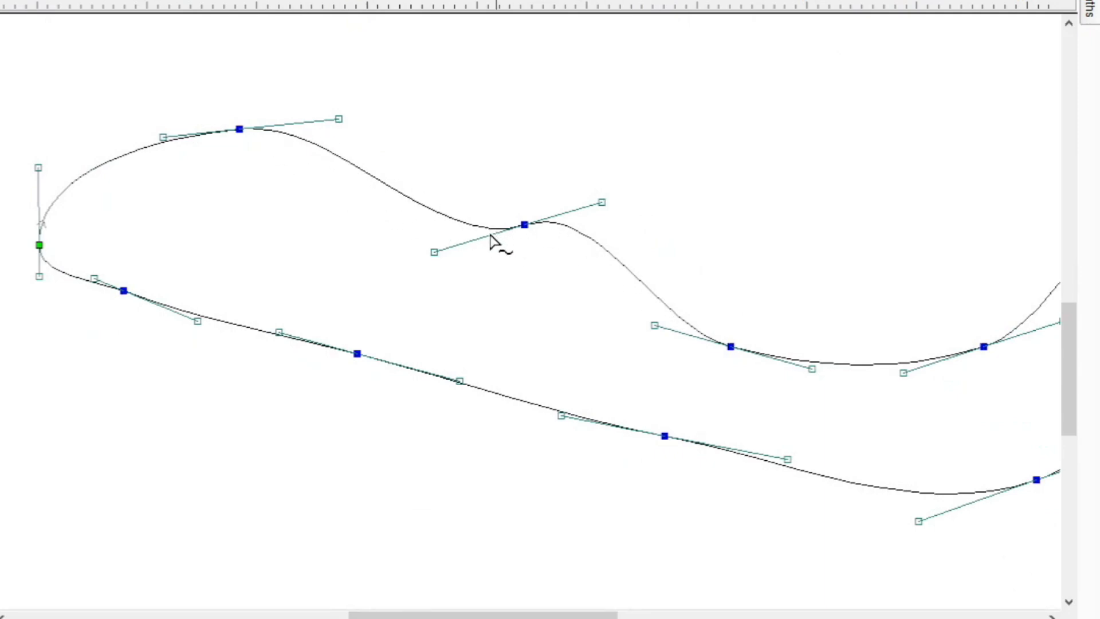
pyautogui.moveTo(232, 131)
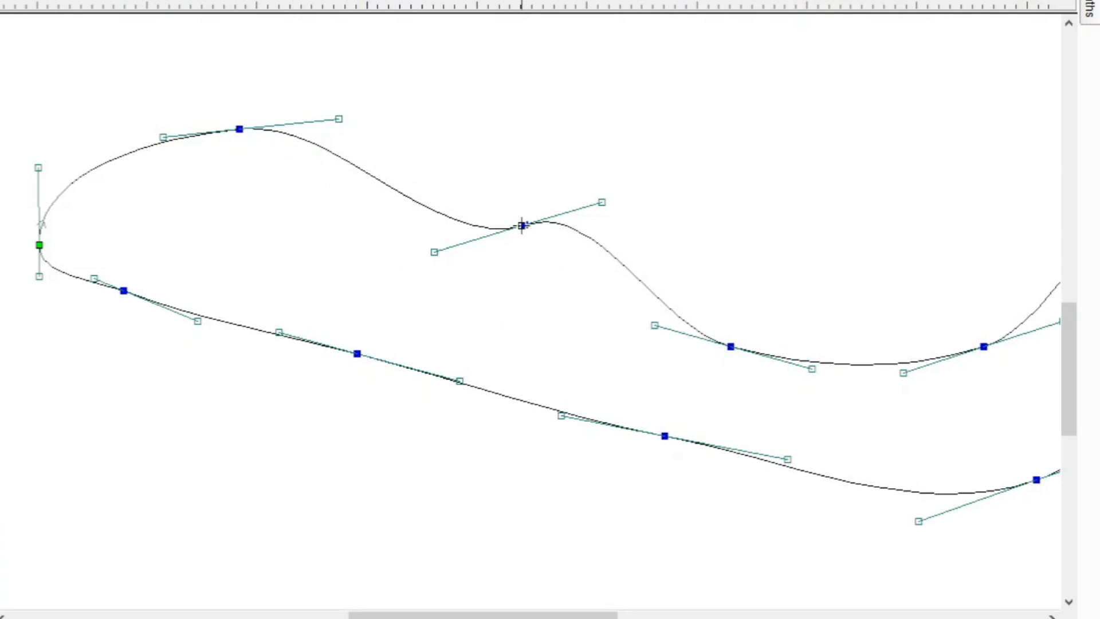
pyautogui.click(525, 226)
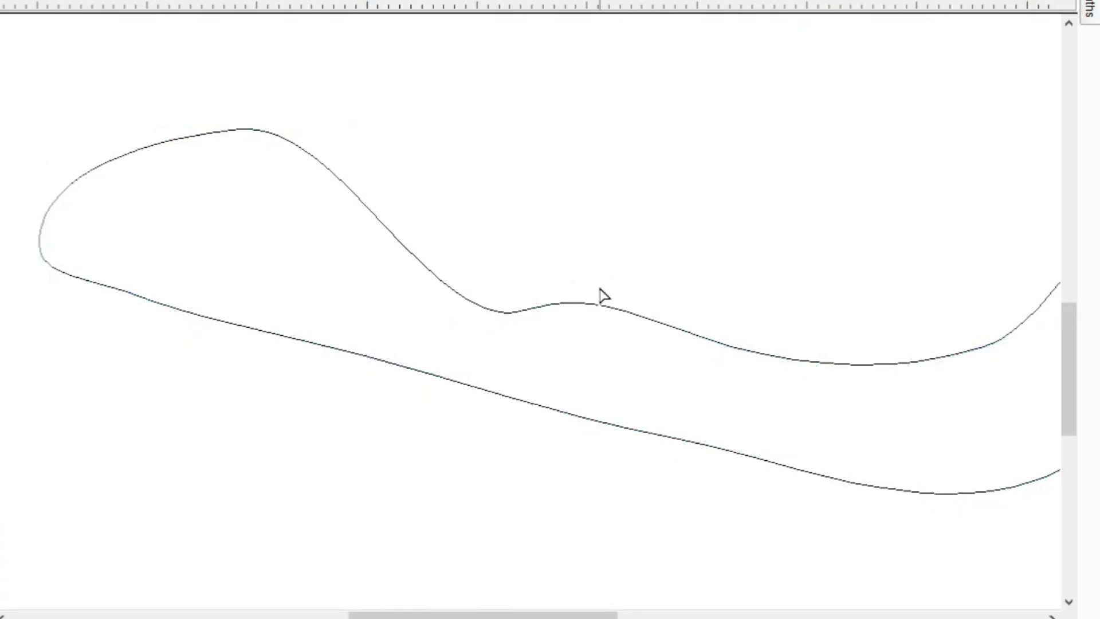
pyautogui.click(599, 288)
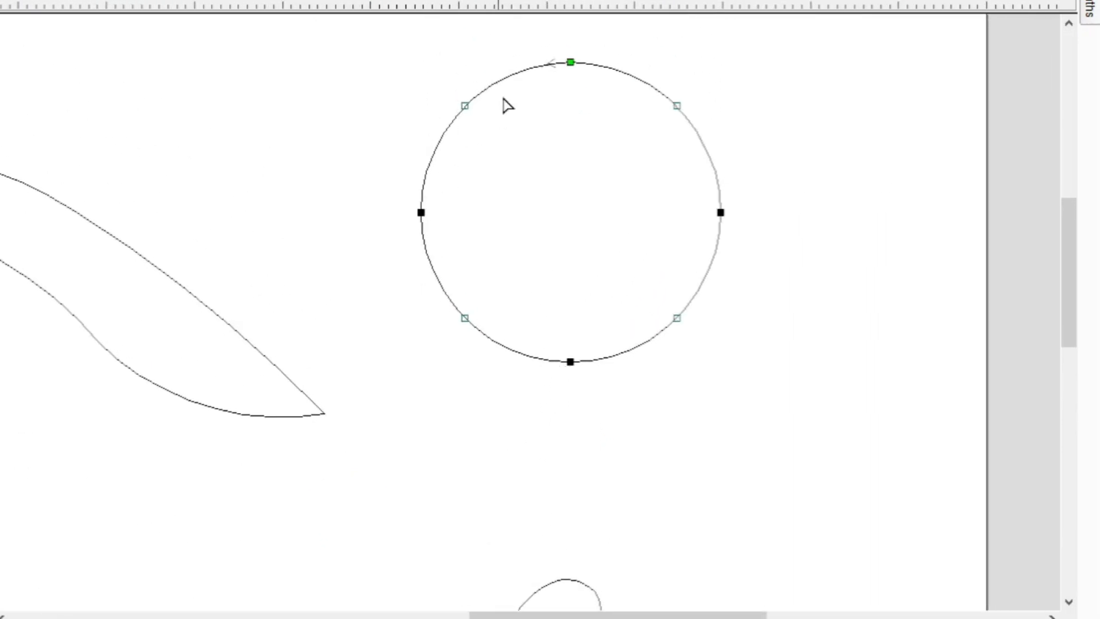
pyautogui.moveTo(589, 377)
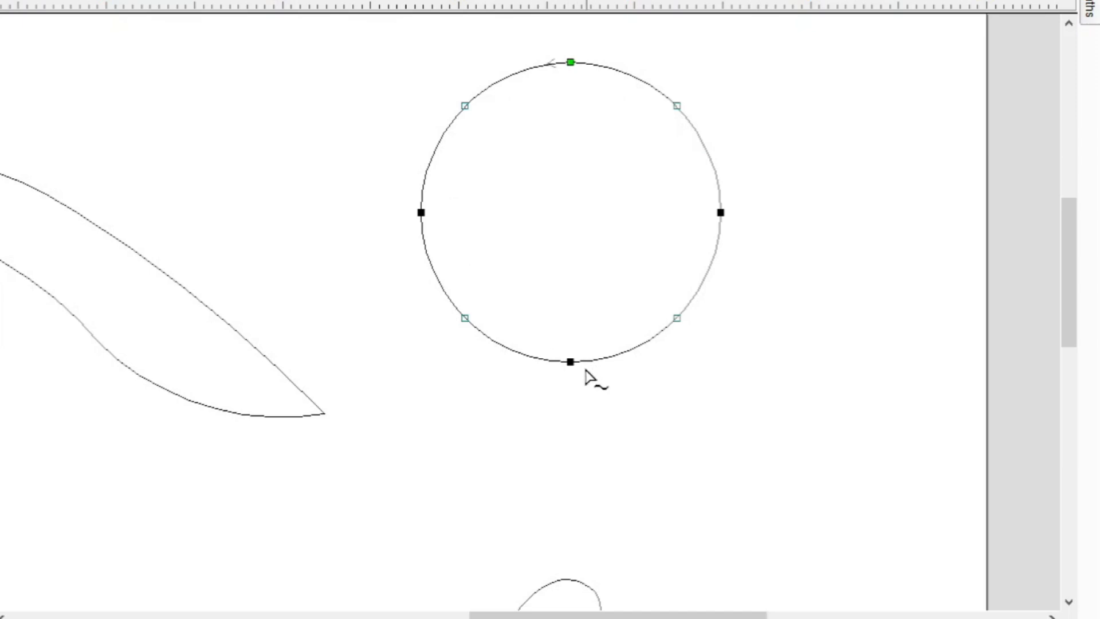
# Step: Select the circle's bottom node ready to push it upward
pyautogui.click(570, 362)
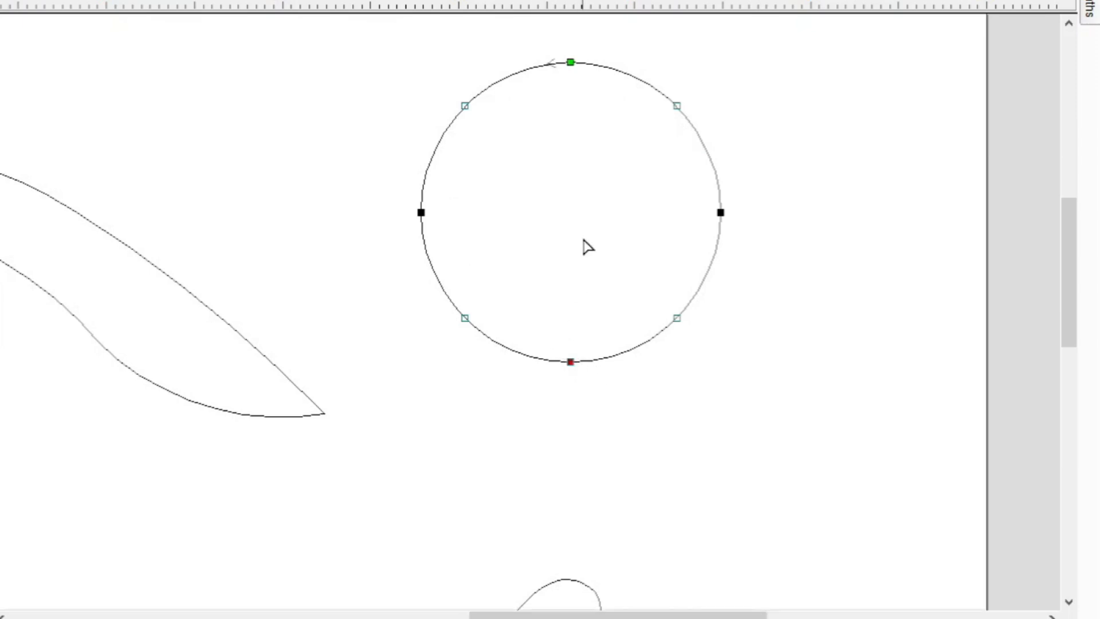
pyautogui.moveTo(627, 292)
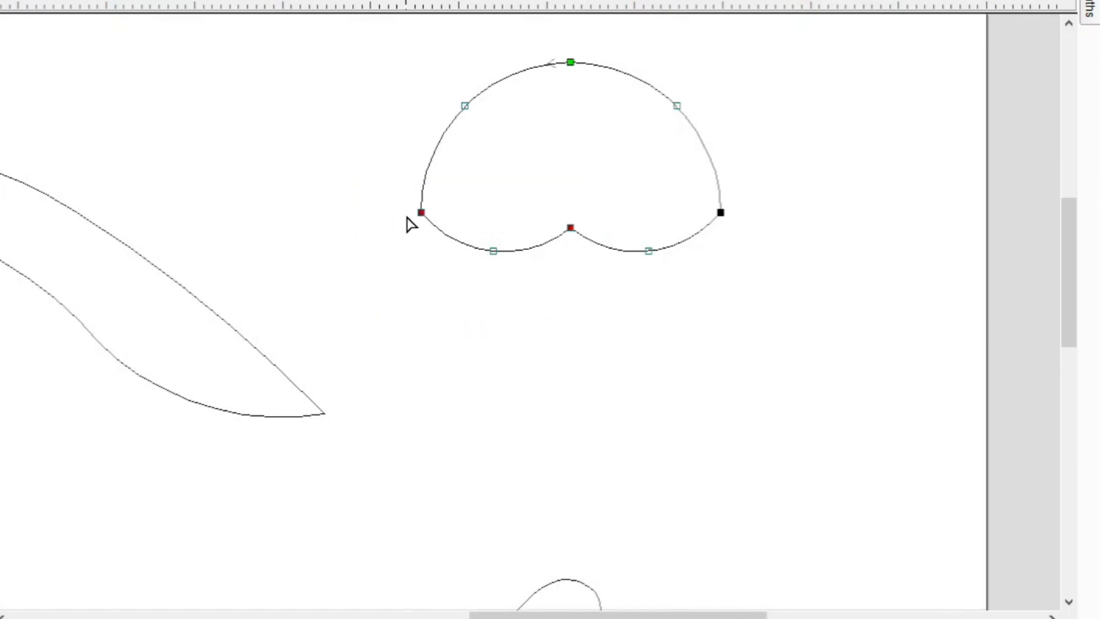
pyautogui.moveTo(537, 258)
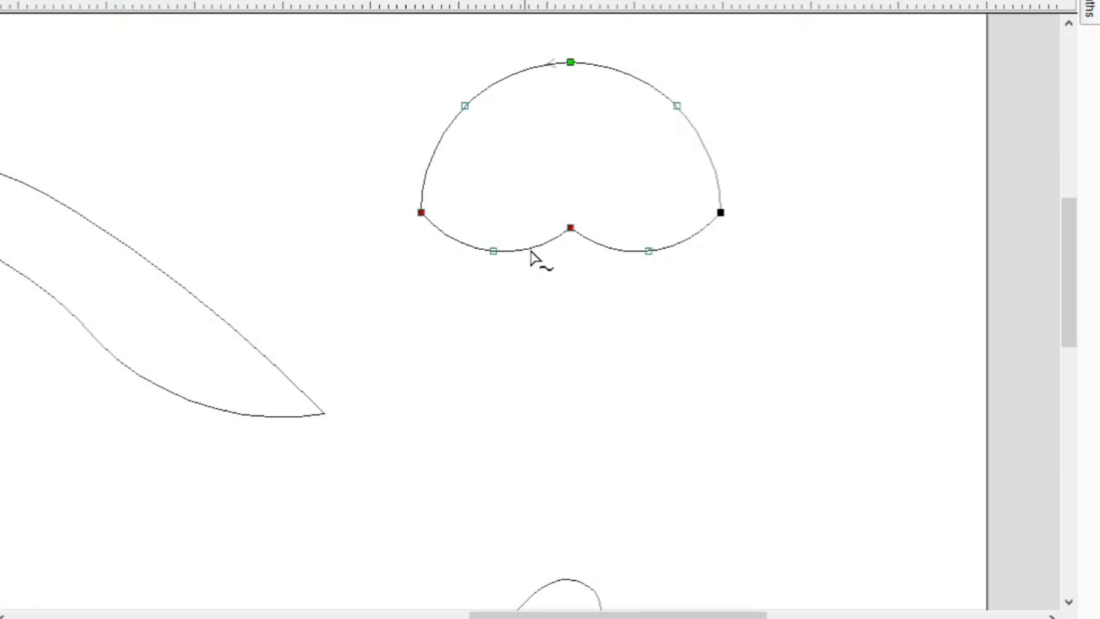
pyautogui.moveTo(504, 311)
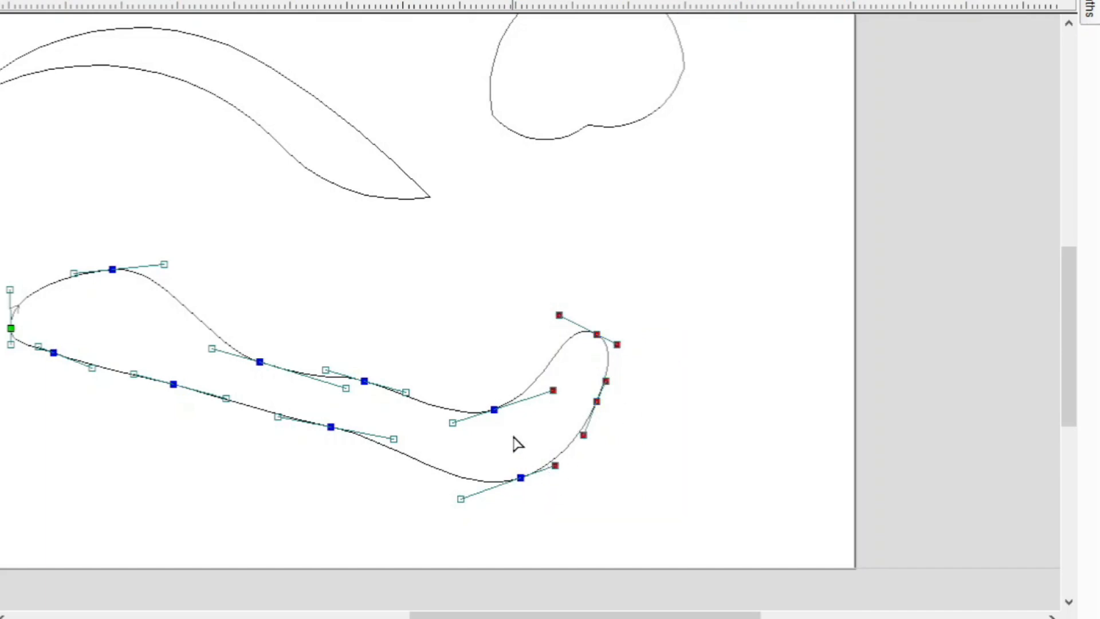
pyautogui.moveTo(512, 480)
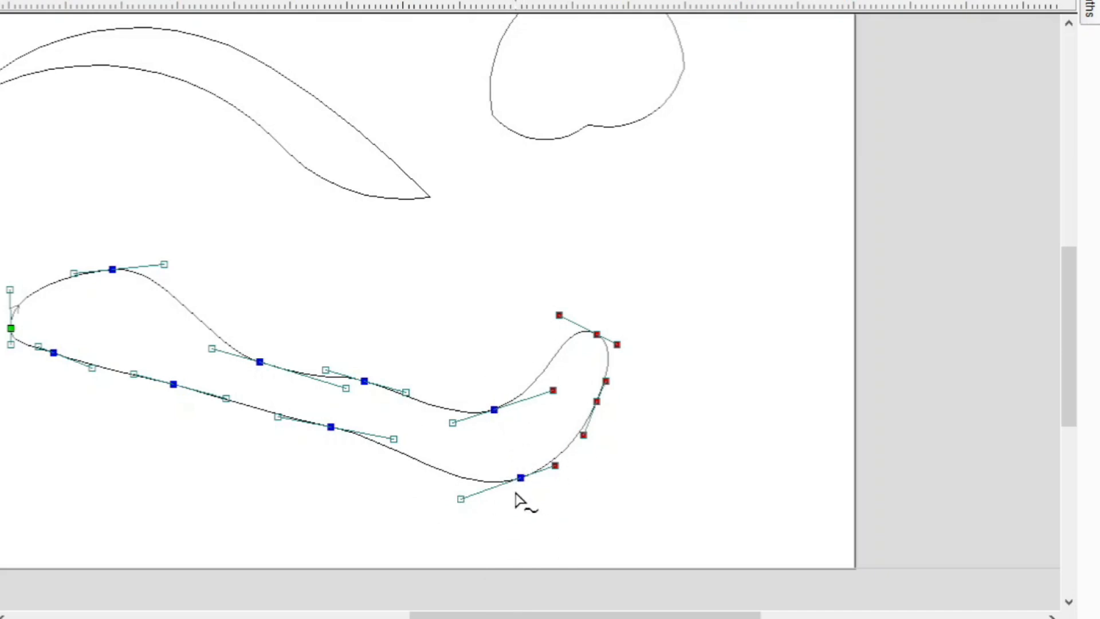
pyautogui.moveTo(688, 421)
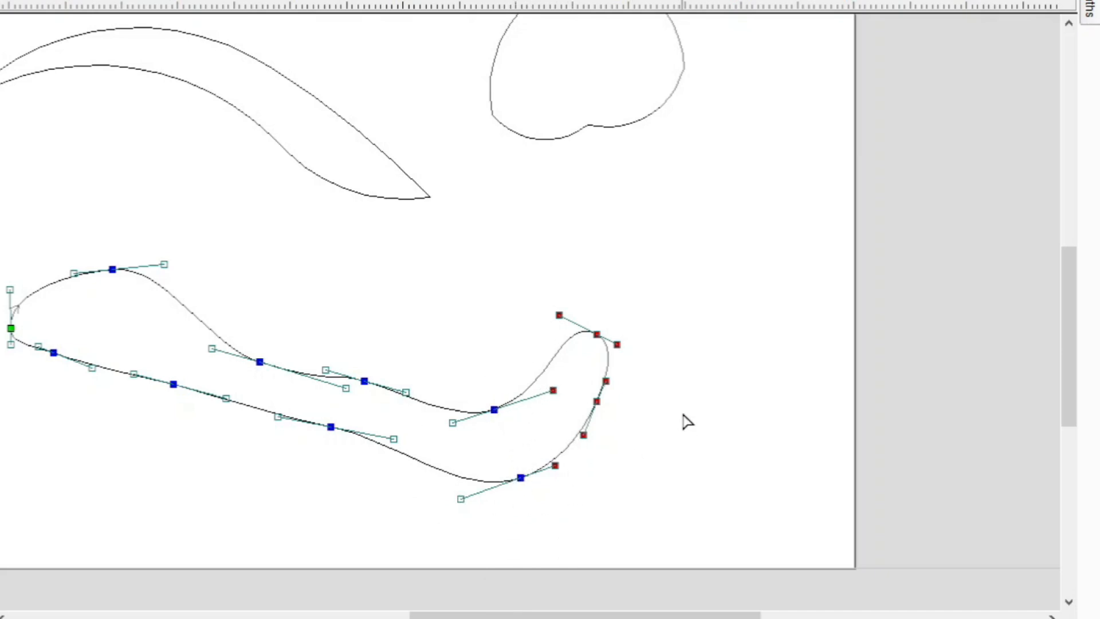
pyautogui.moveTo(644, 459)
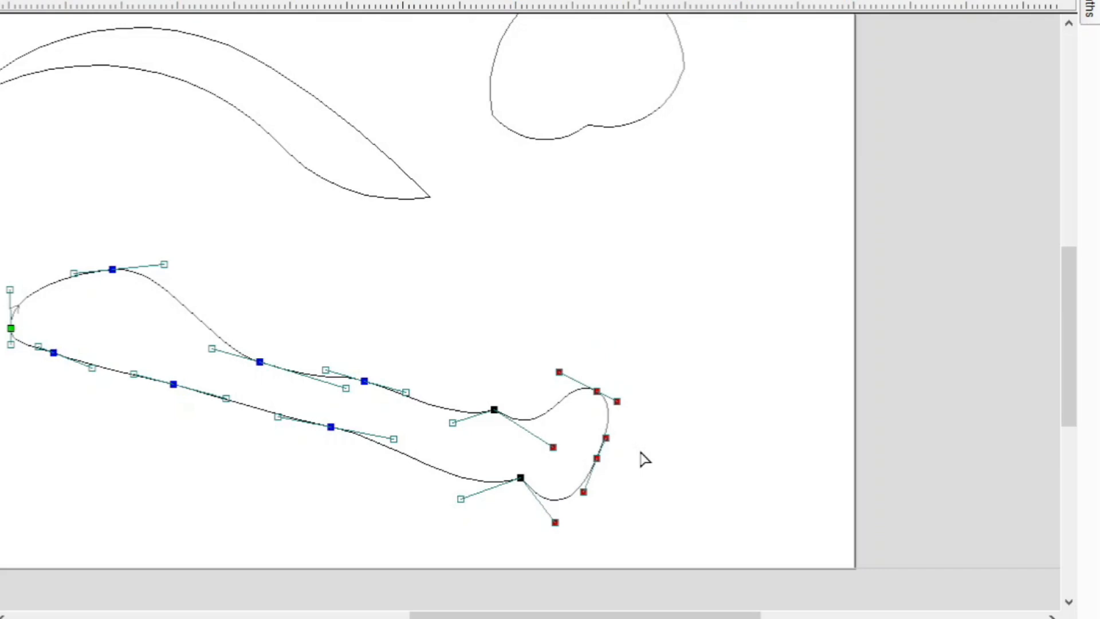
pyautogui.moveTo(652, 443)
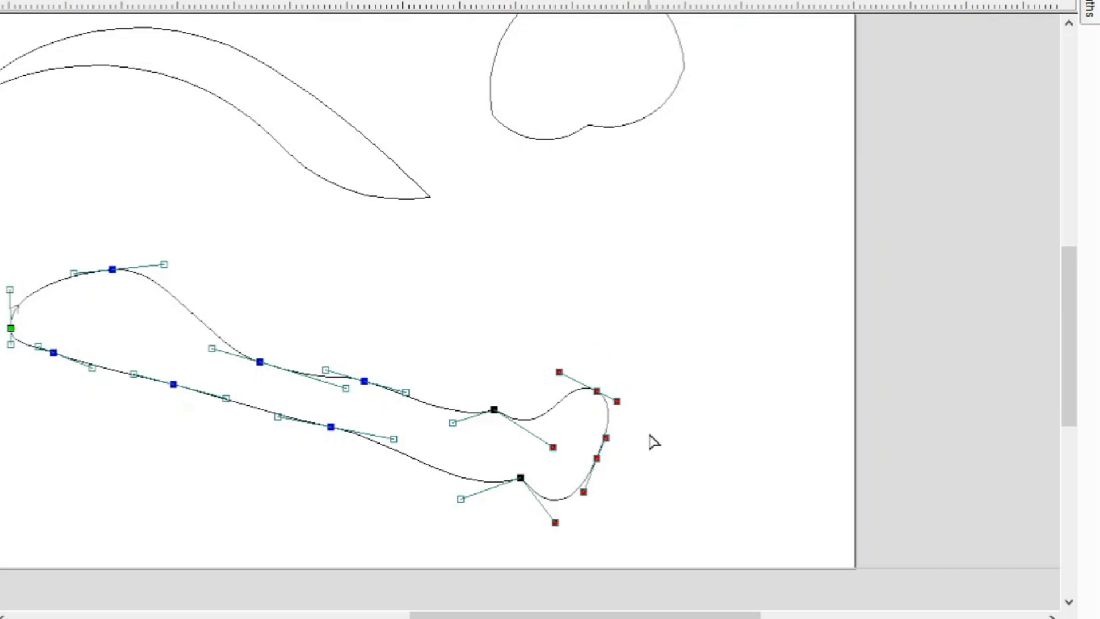
pyautogui.moveTo(756, 383)
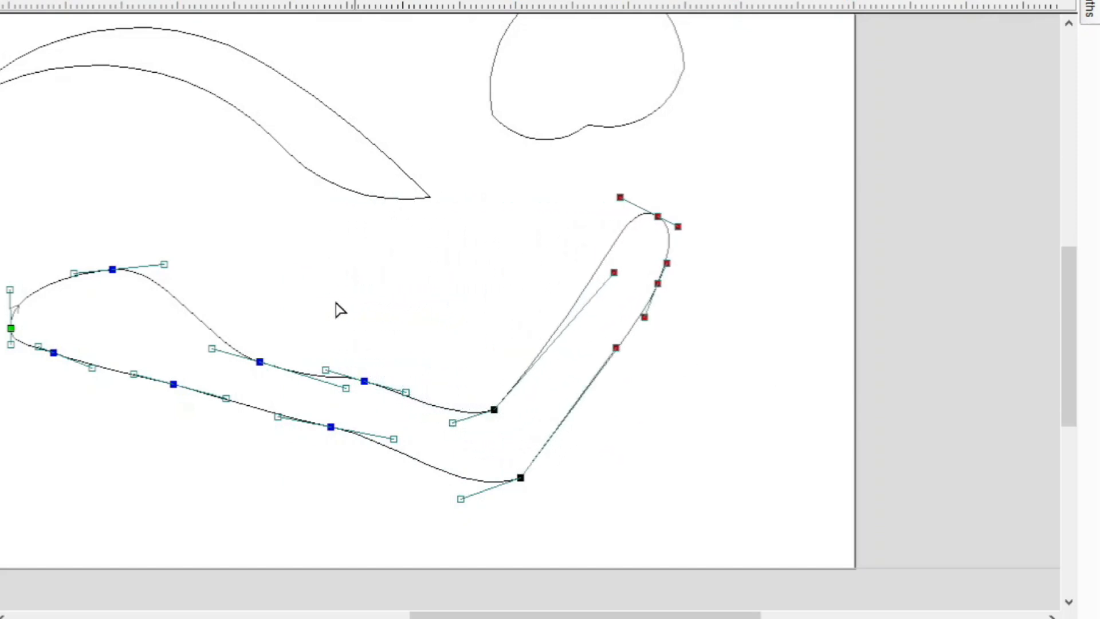
# Step: Scroll the view toward the long shape's hooked right-hand end
pyautogui.scroll(3)
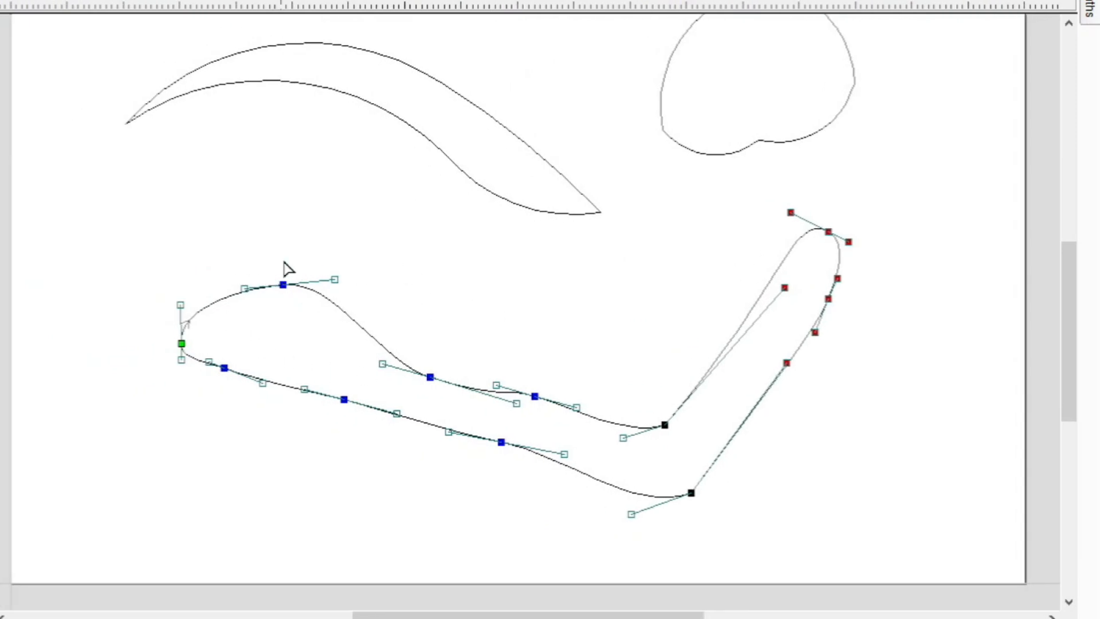
pyautogui.moveTo(336, 281)
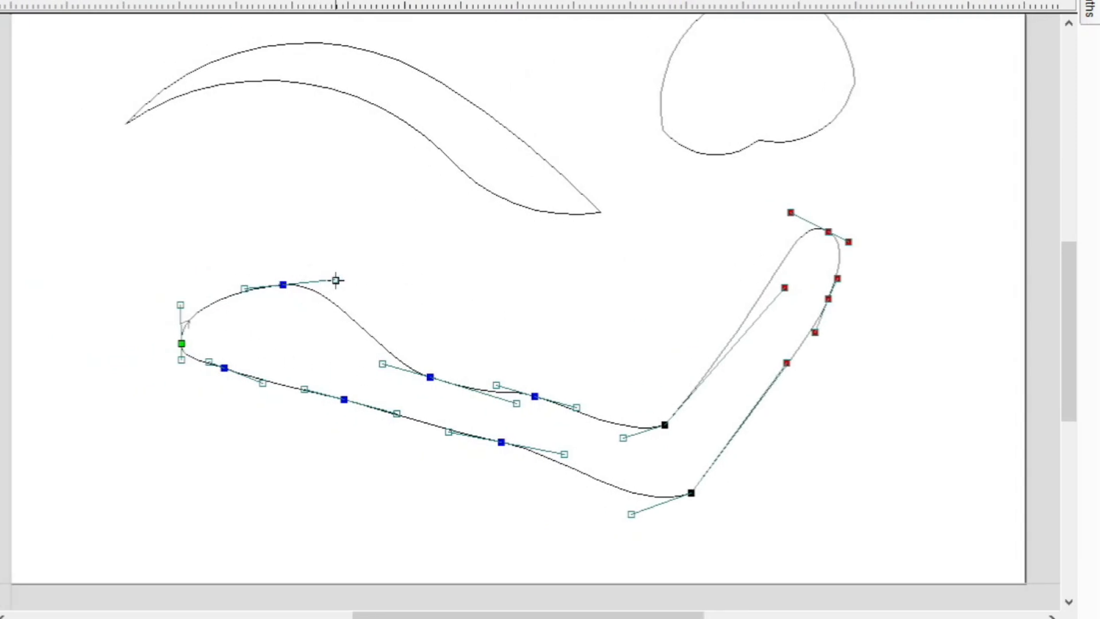
pyautogui.moveTo(274, 320)
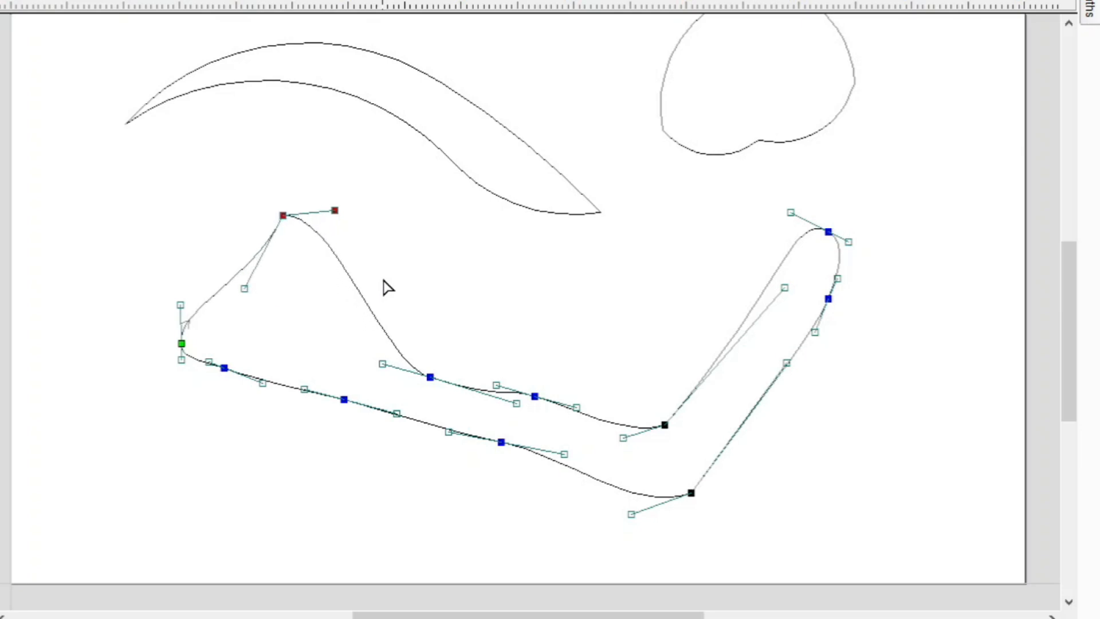
# Step: Drag the long shape's upper-left node upward into a tall rounded peak
pyautogui.moveTo(283, 214); pyautogui.dragTo(283, 169)
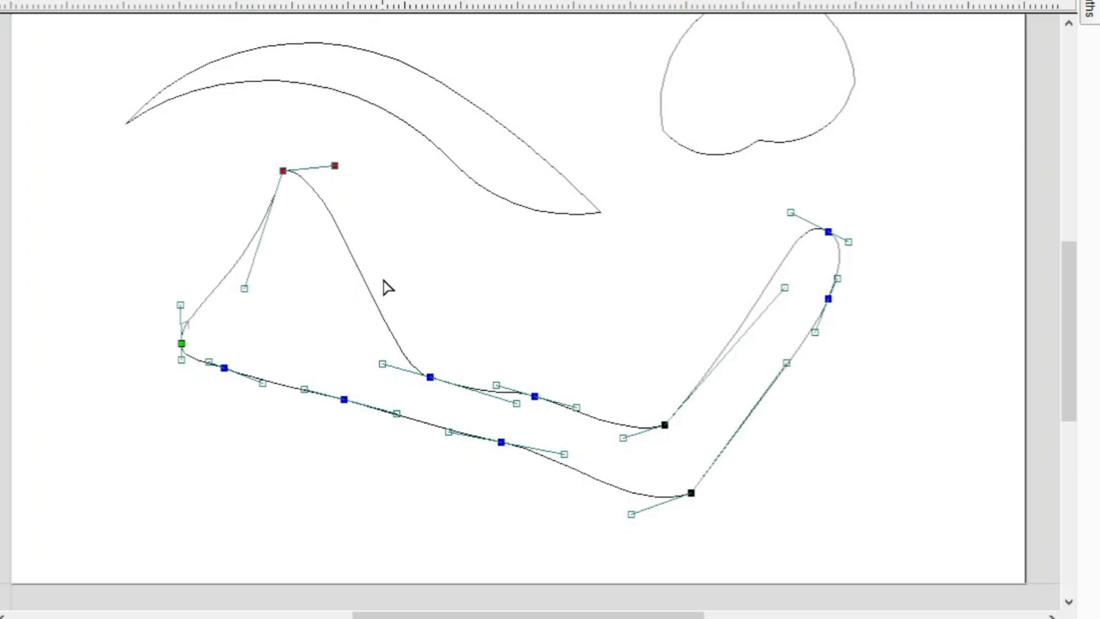
pyautogui.moveTo(291, 195)
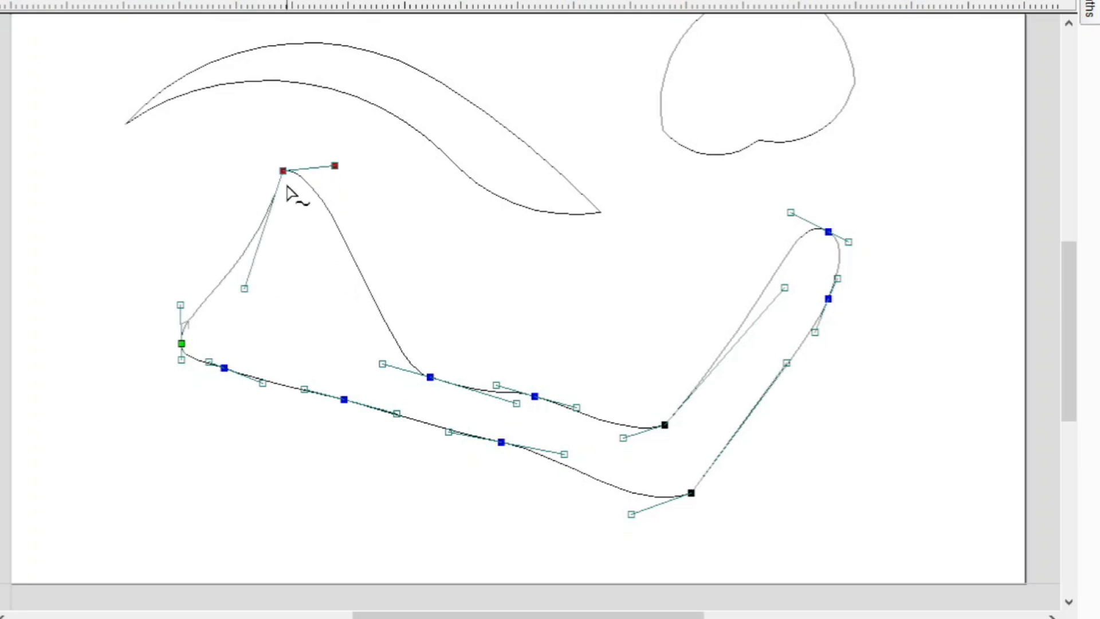
pyautogui.moveTo(314, 335)
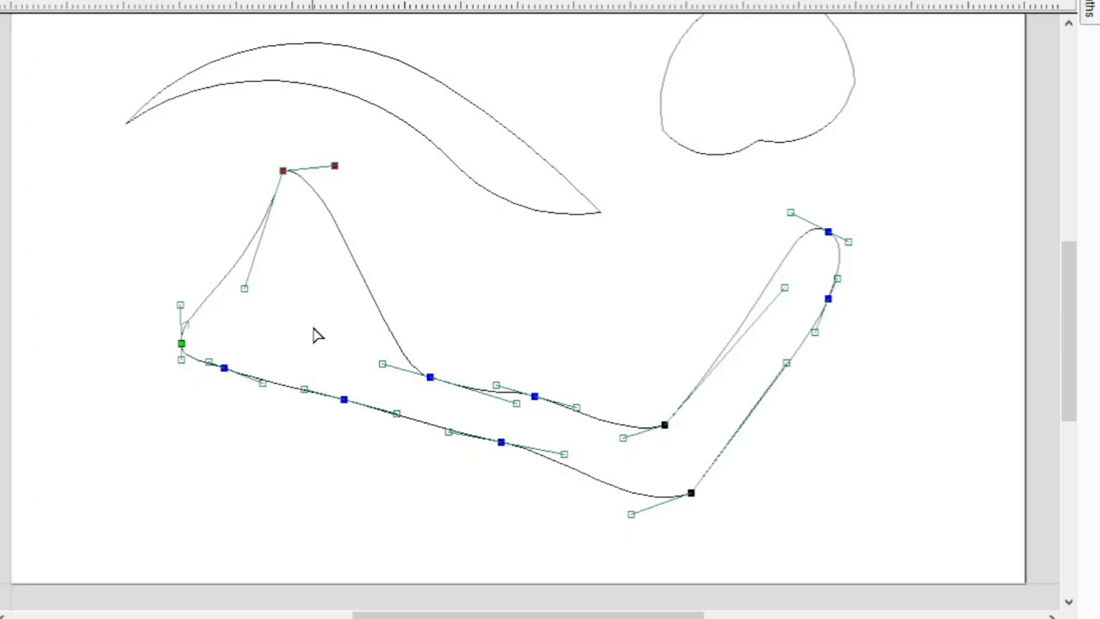
pyautogui.moveTo(433, 385)
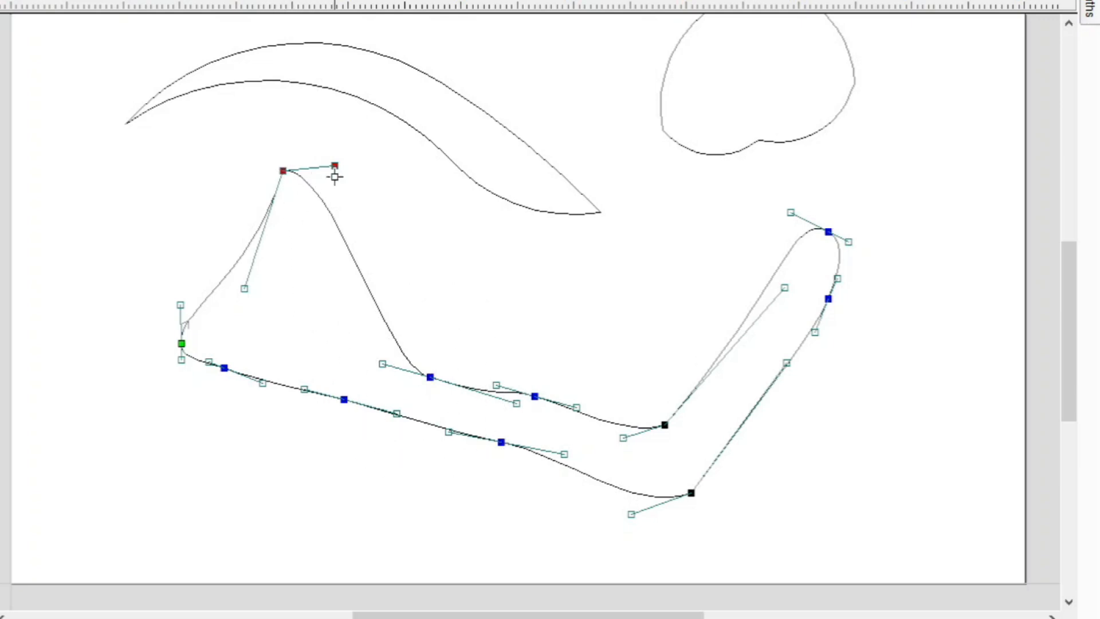
pyautogui.moveTo(288, 189)
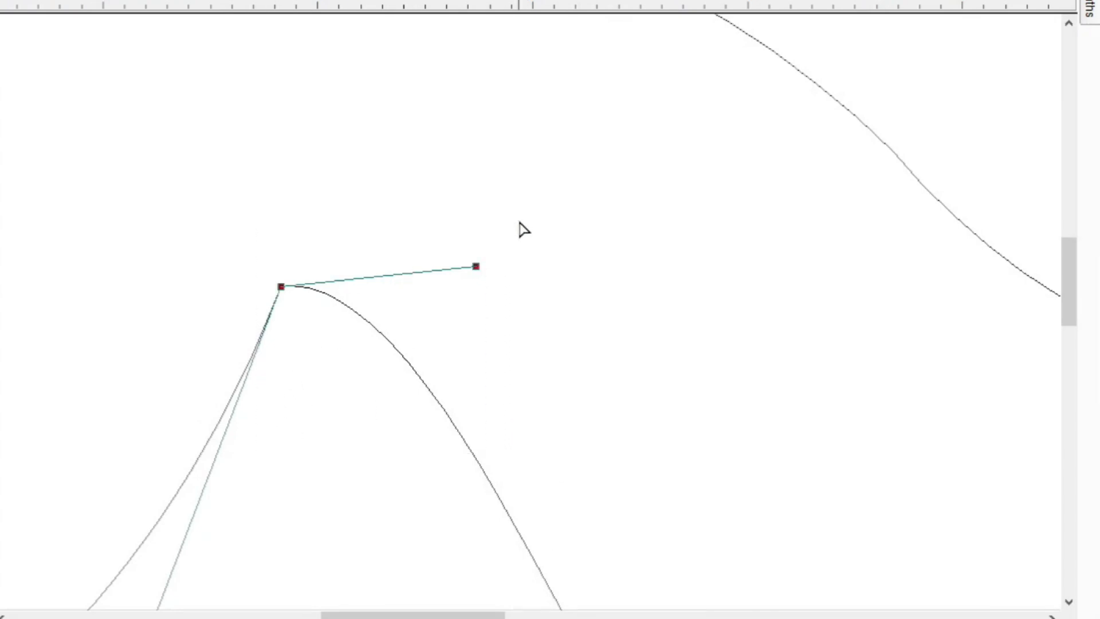
pyautogui.moveTo(469, 290)
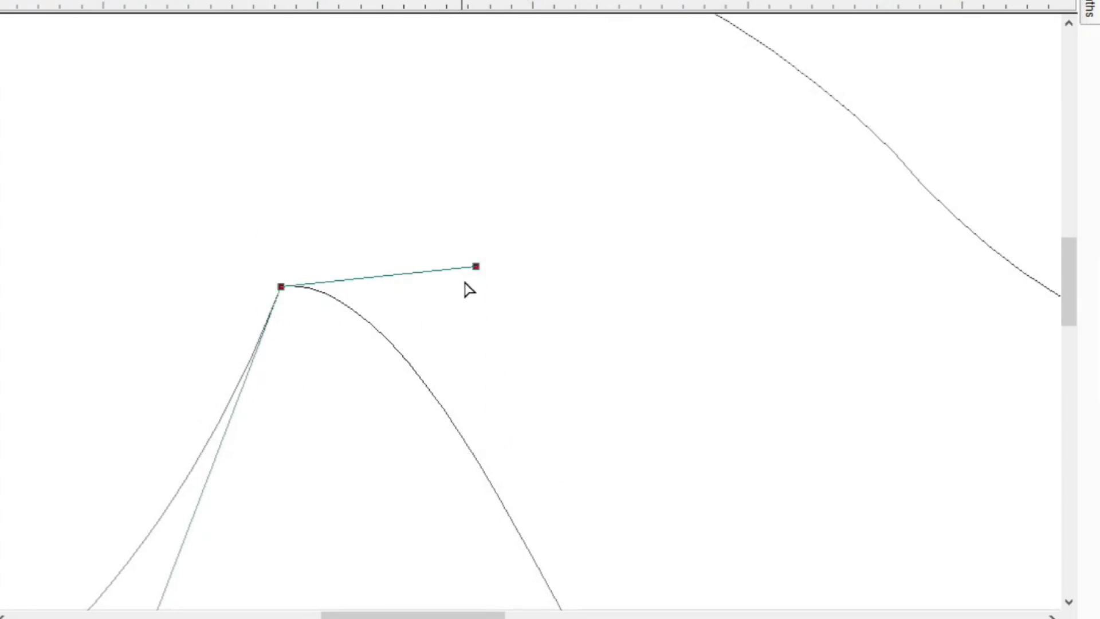
pyautogui.moveTo(281, 355)
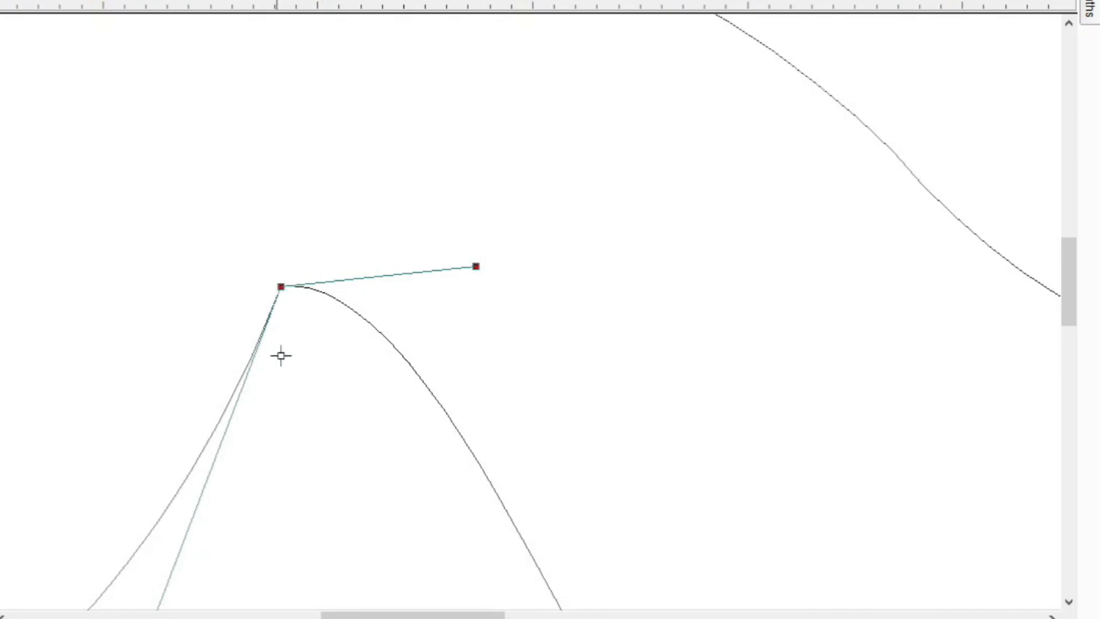
pyautogui.moveTo(576, 320)
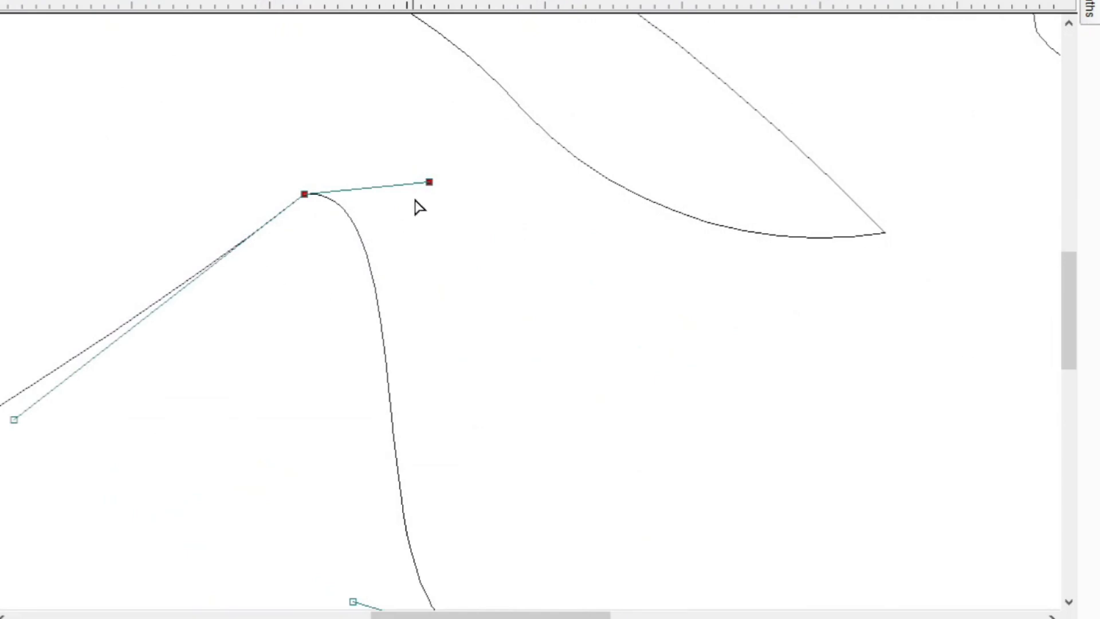
pyautogui.moveTo(410, 184)
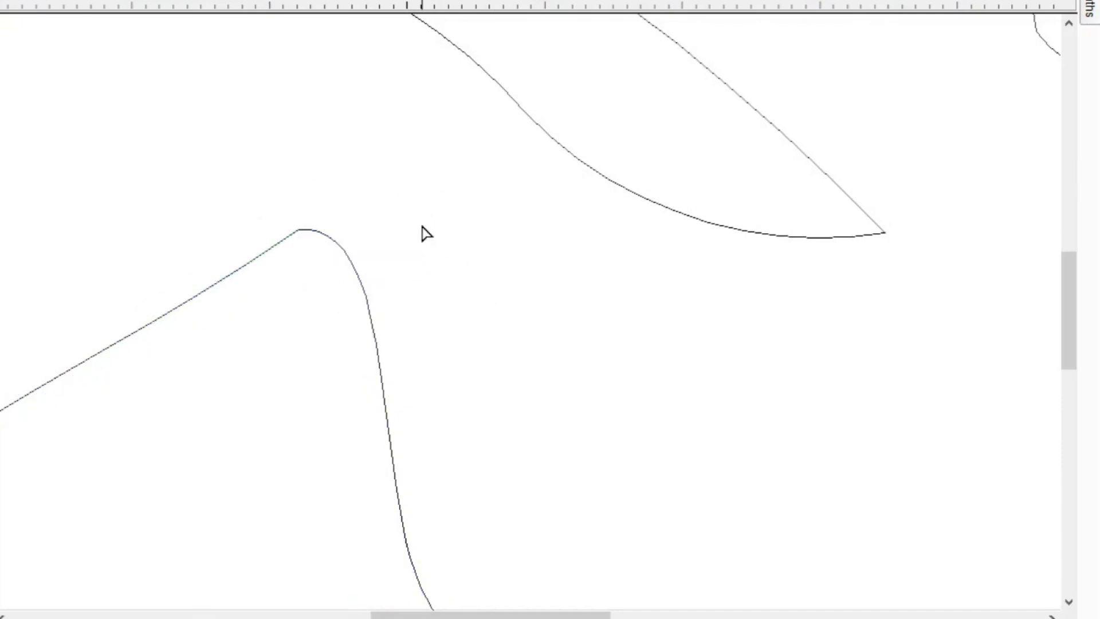
# Step: Reselect the long shape to show its nodes for sharpening the peak
pyautogui.click(298, 229)
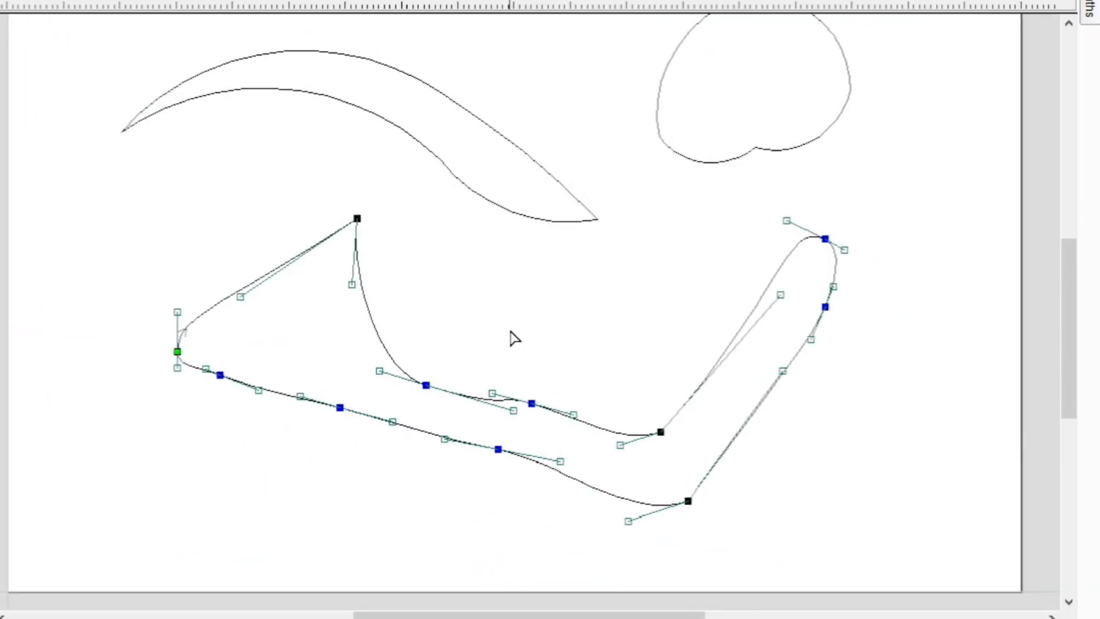
pyautogui.moveTo(715, 419)
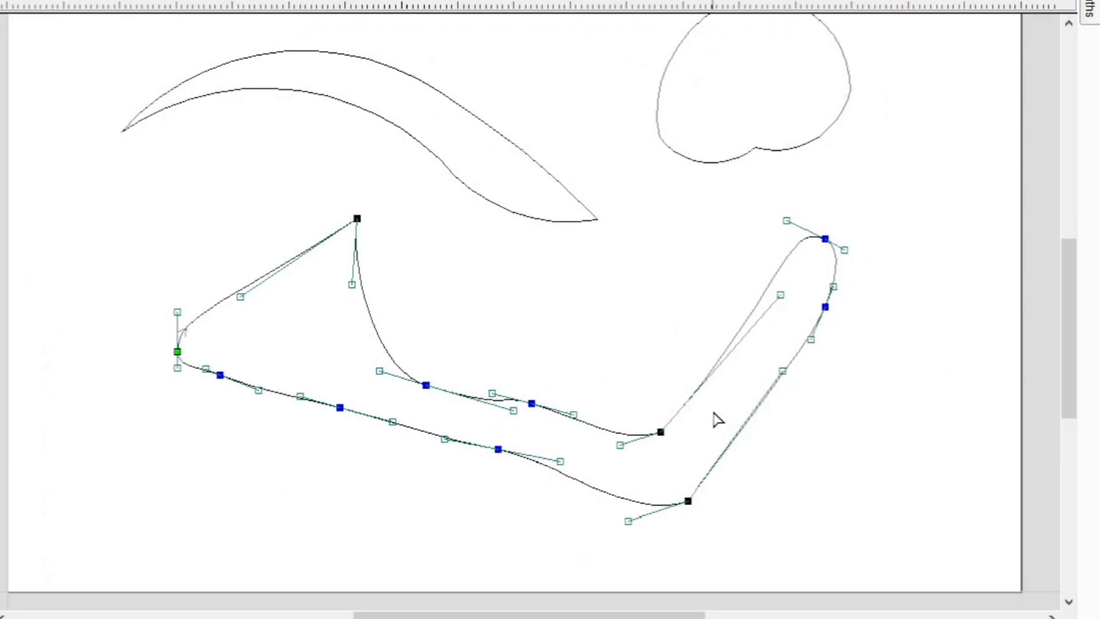
pyautogui.moveTo(608, 361)
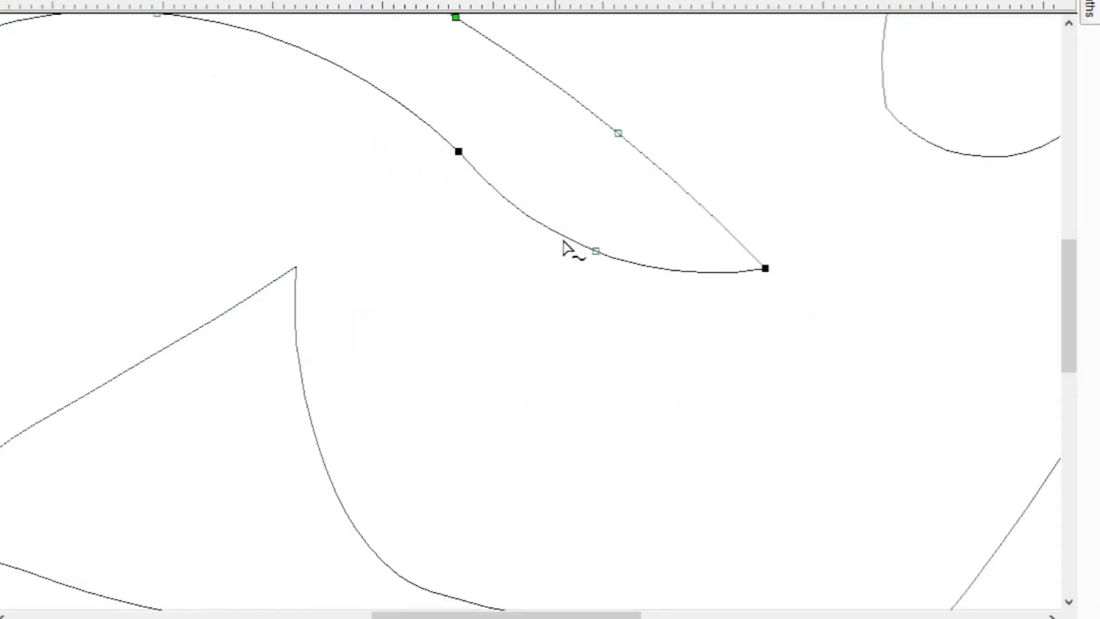
pyautogui.moveTo(595, 251)
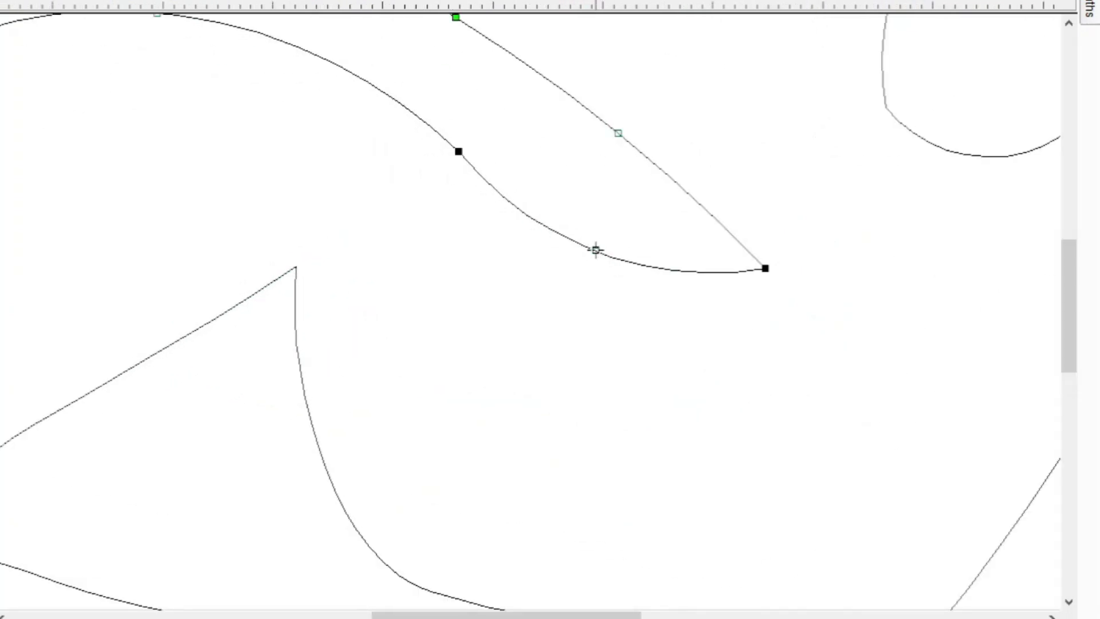
# Step: Select the node on the swoosh's lower edge for editing
pyautogui.click(596, 251)
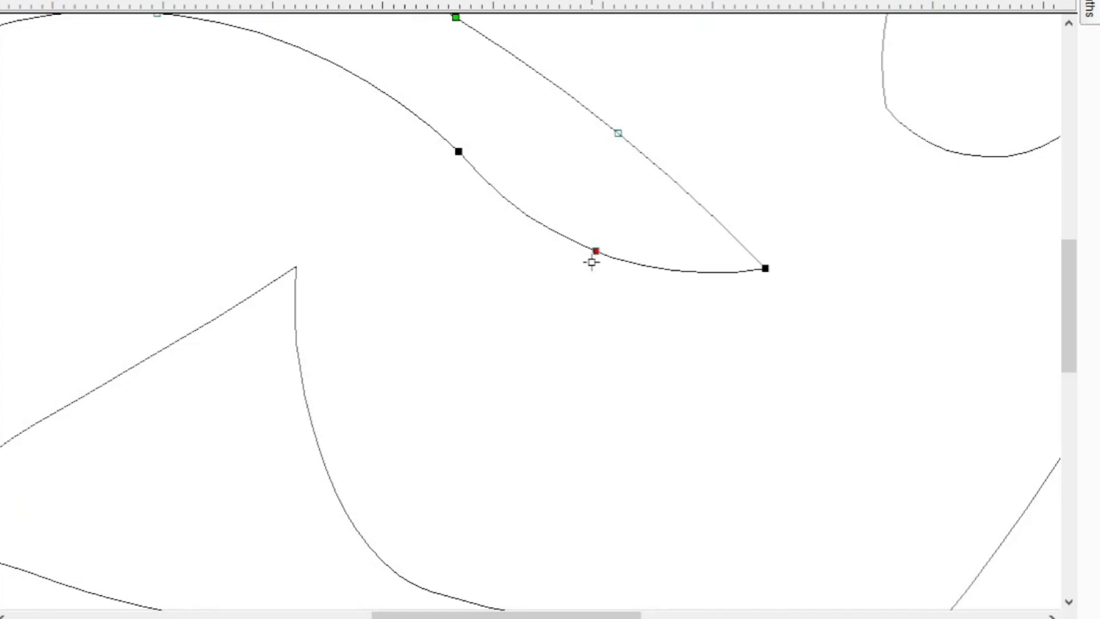
pyautogui.moveTo(592, 280)
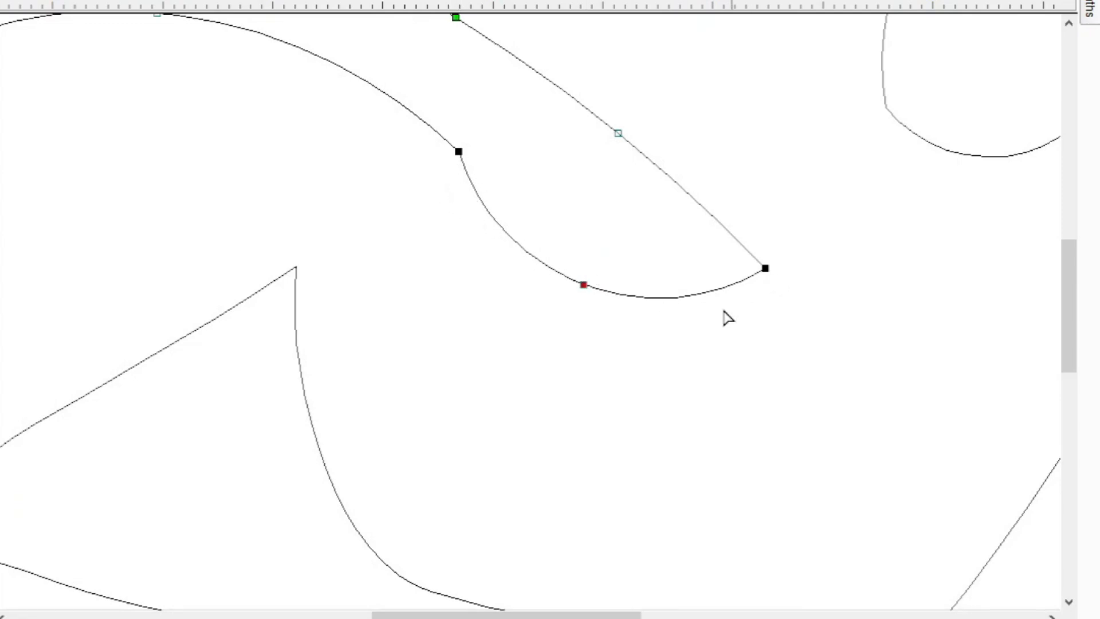
pyautogui.moveTo(750, 289)
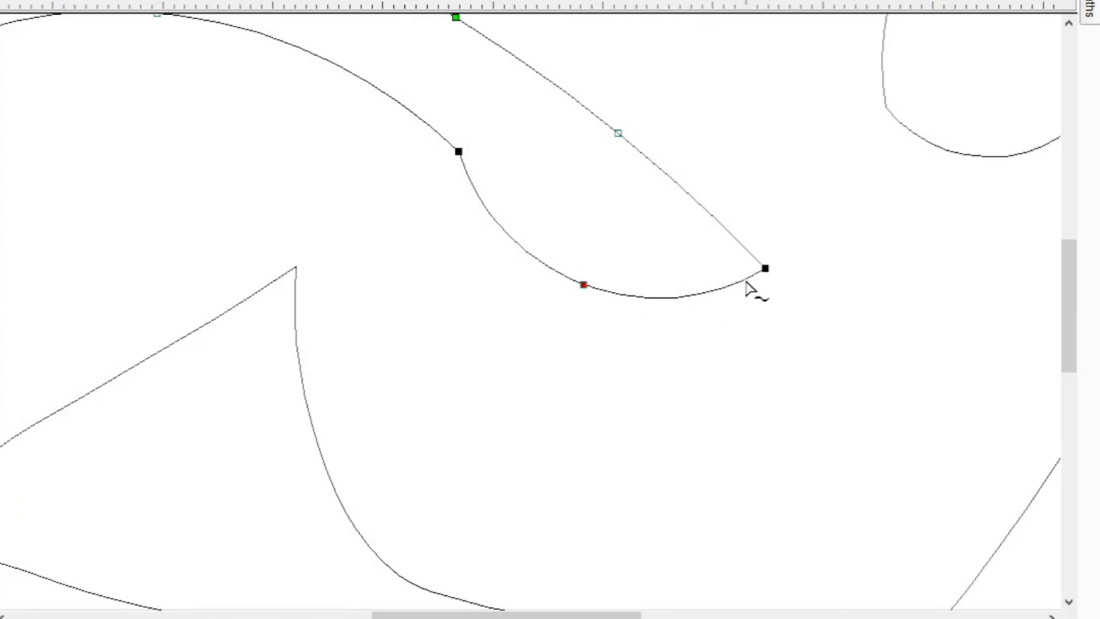
pyautogui.moveTo(523, 226)
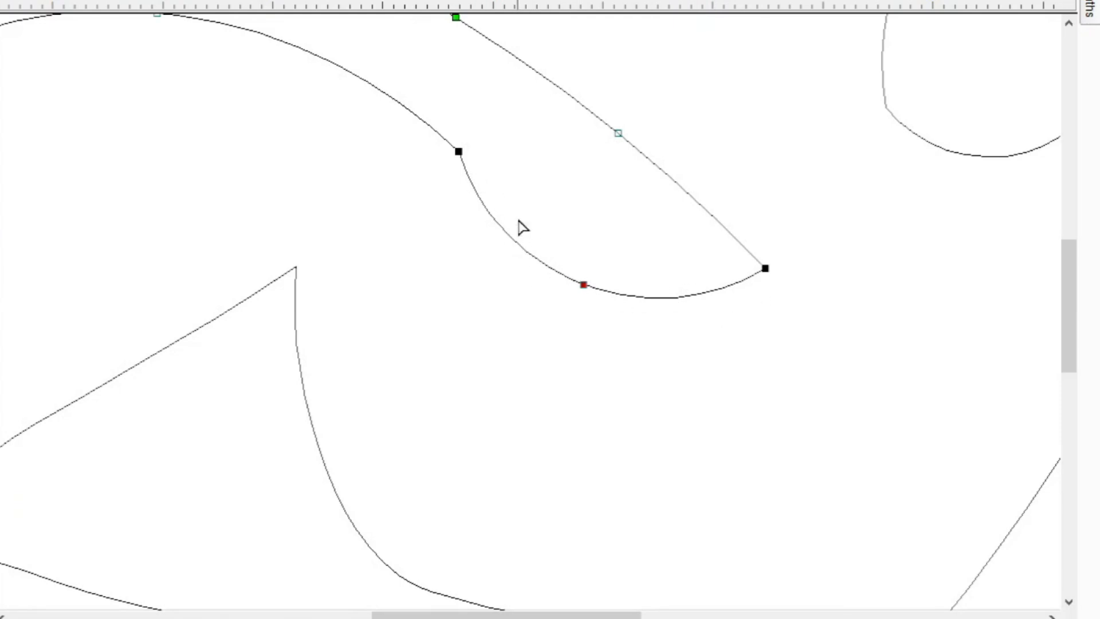
pyautogui.moveTo(469, 157)
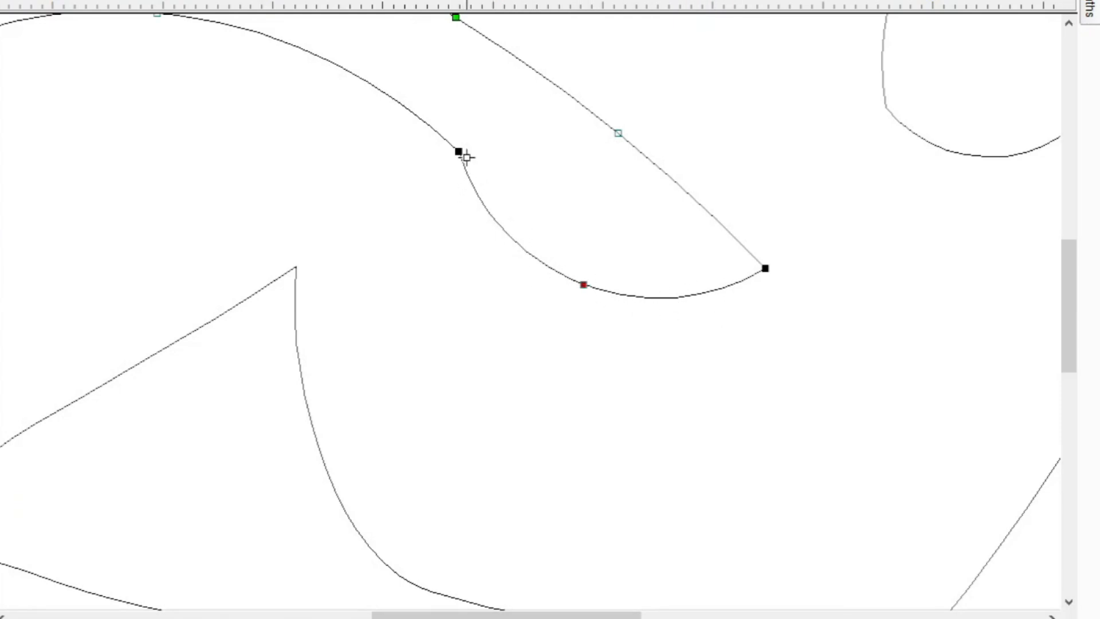